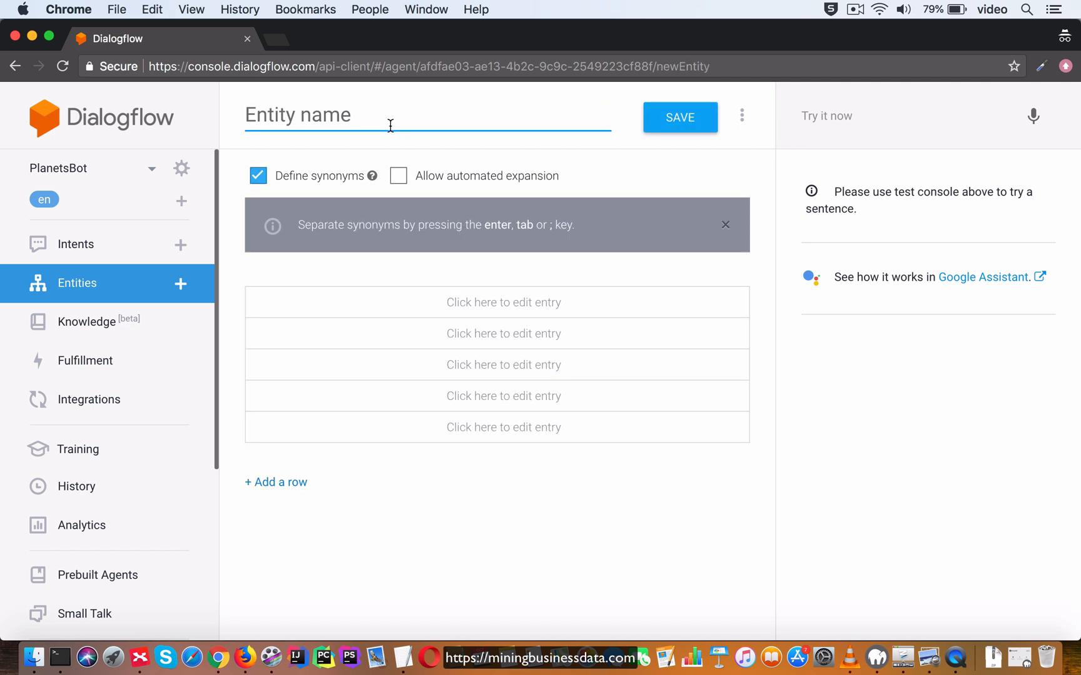
Step: Name the entity 'planet', enter mercury through pluto as its nine entries, and save it
{"action": "type", "text": "planet"}
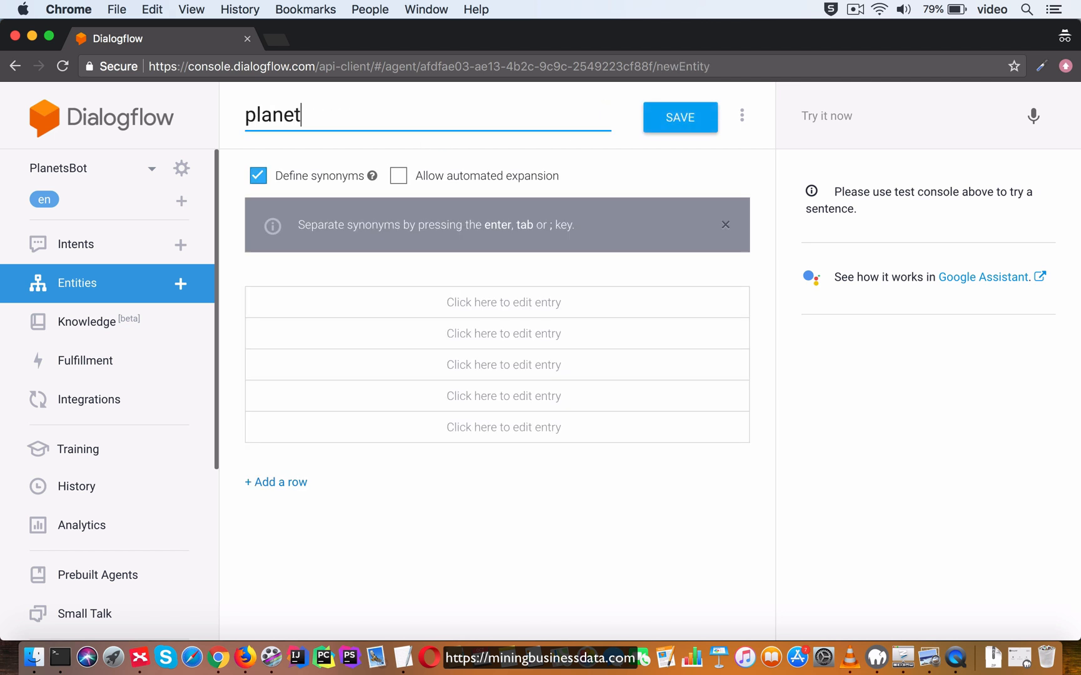
{"action": "left_click", "coordinate": [503, 302]}
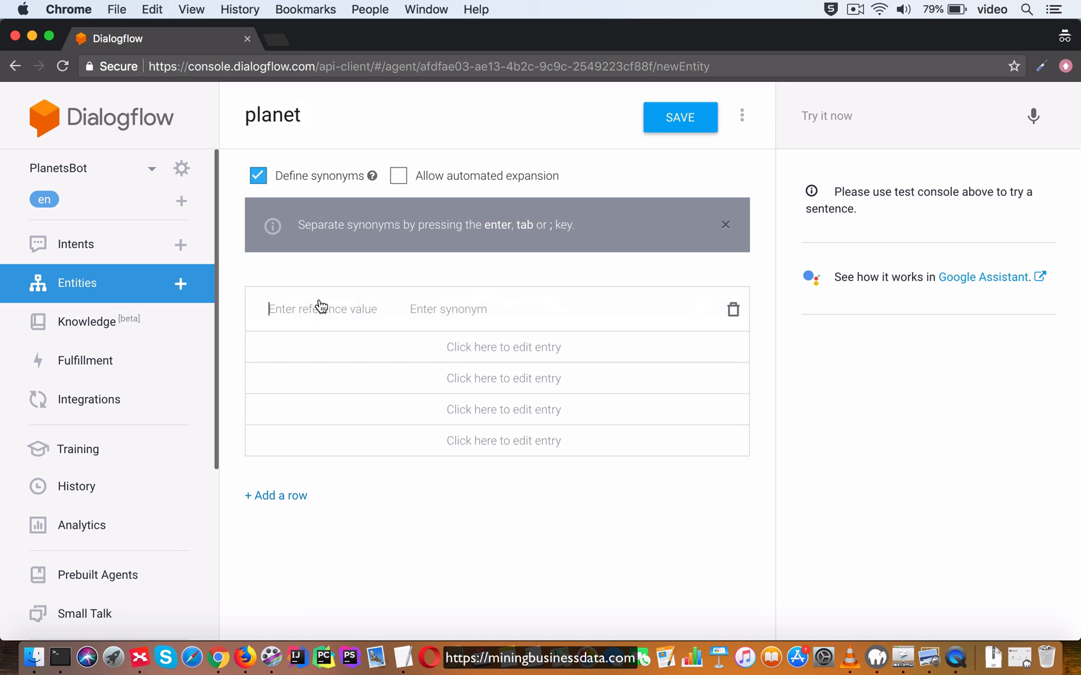
{"action": "type", "text": "mer"}
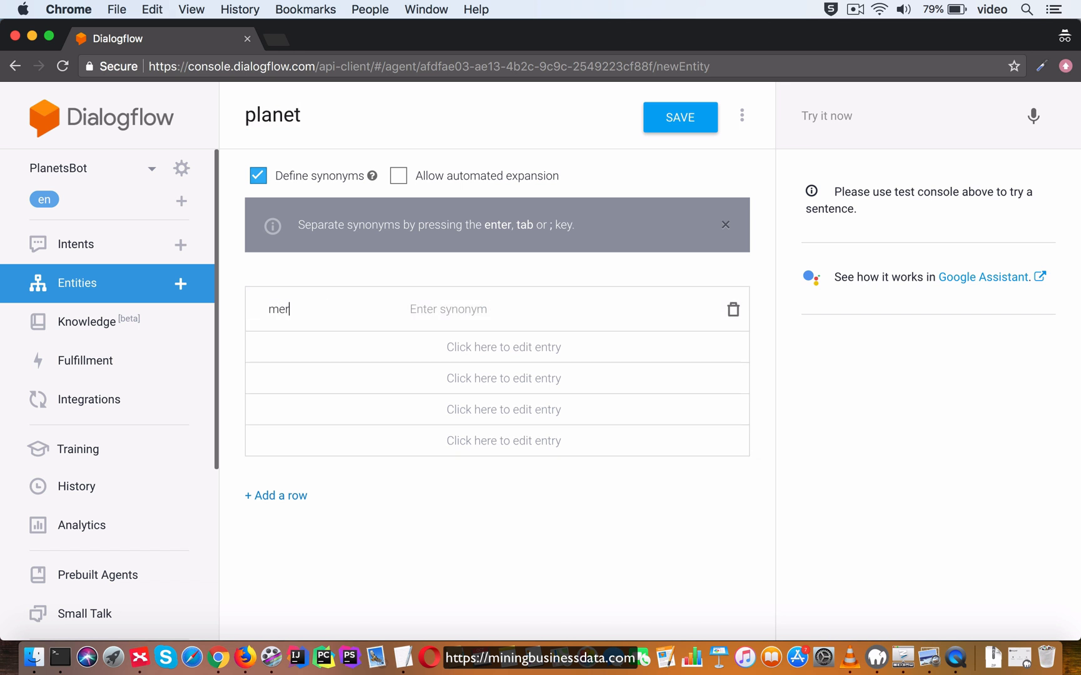
{"action": "type", "text": "cury"}
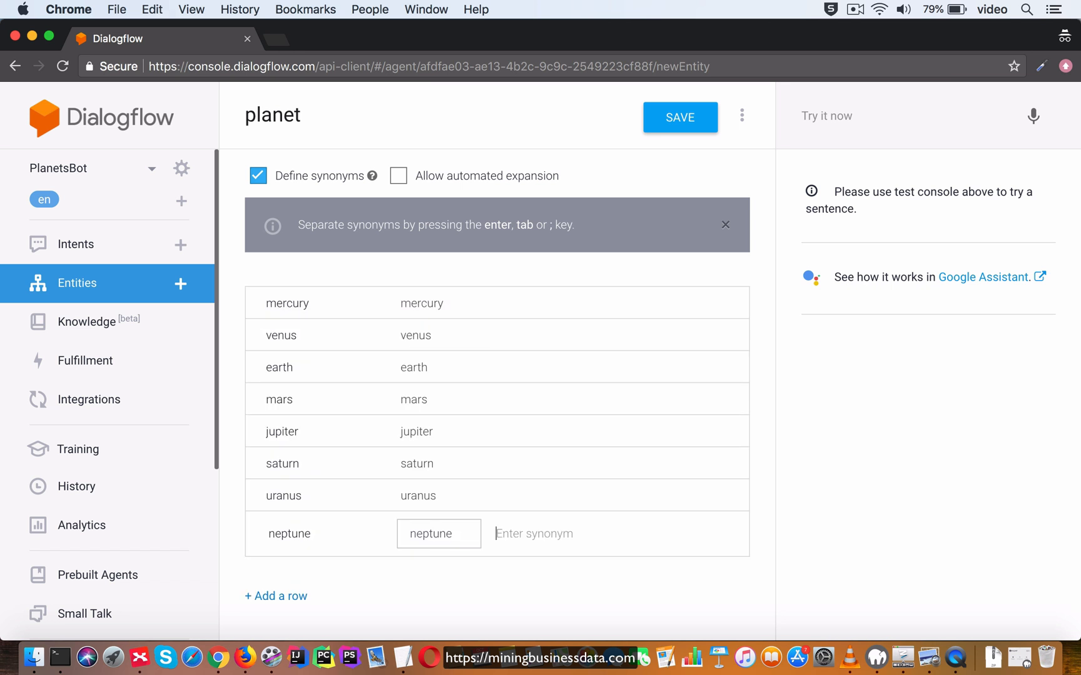
{"action": "type", "text": "p"}
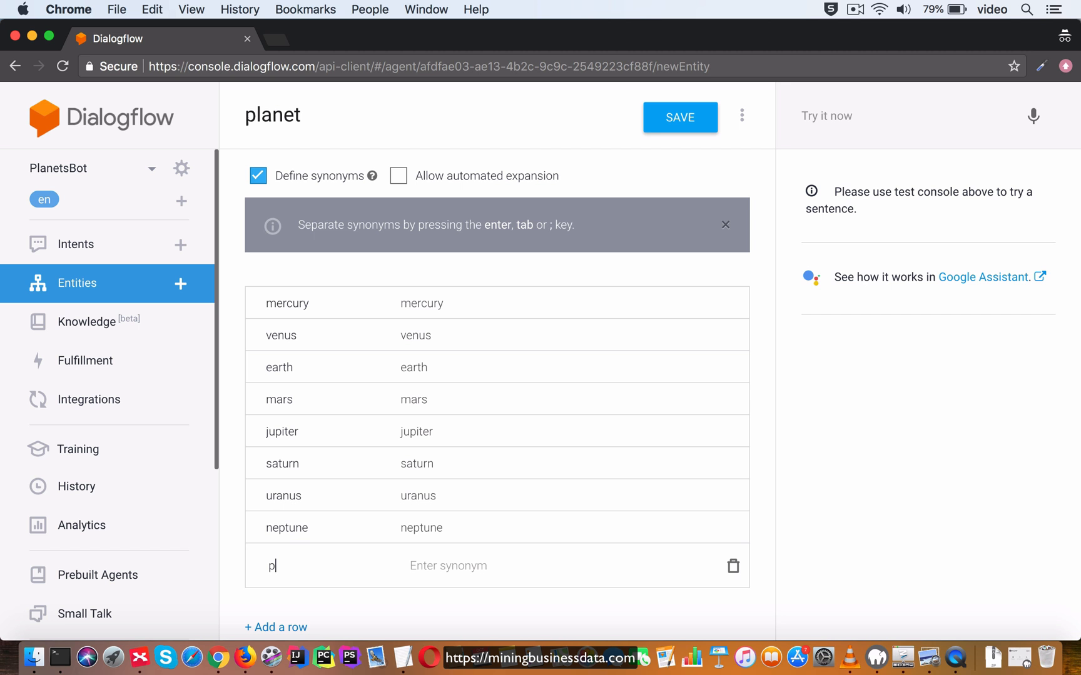
{"action": "type", "text": "pluto"}
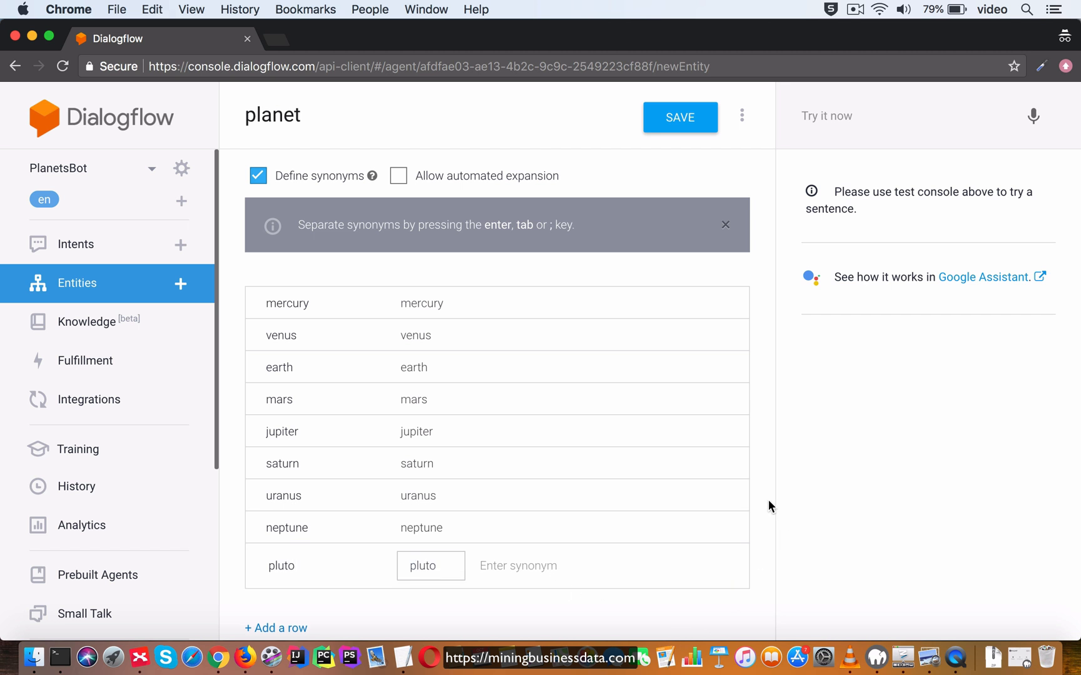
{"action": "scroll", "scroll_direction": "down", "scroll_amount": 3}
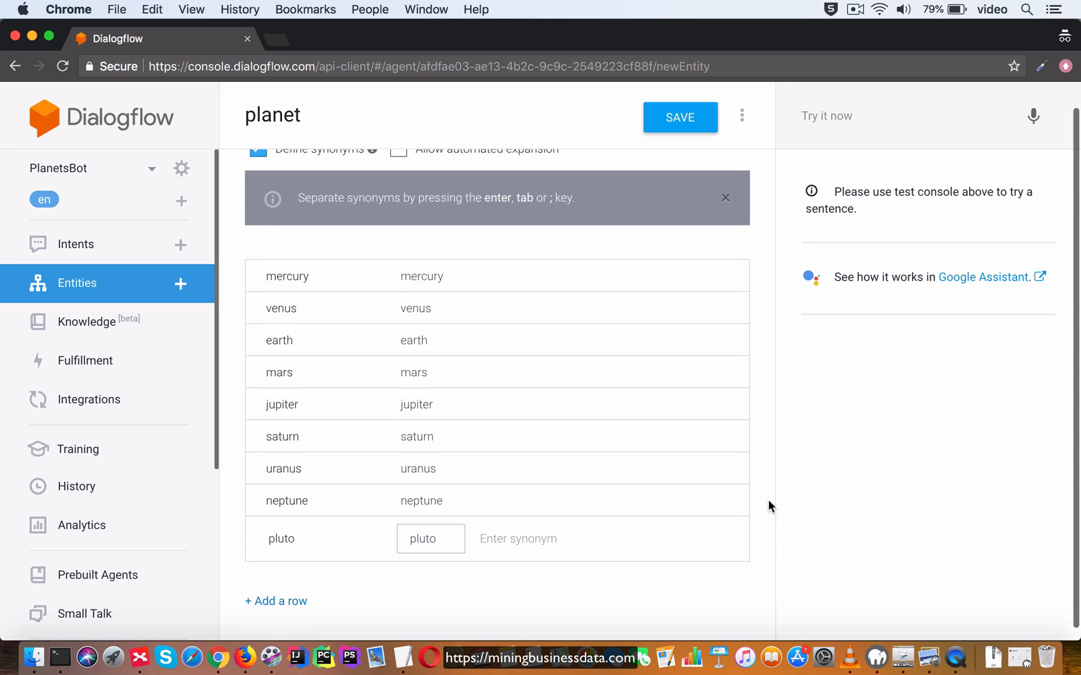
{"action": "mouse_move", "coordinate": [314, 366]}
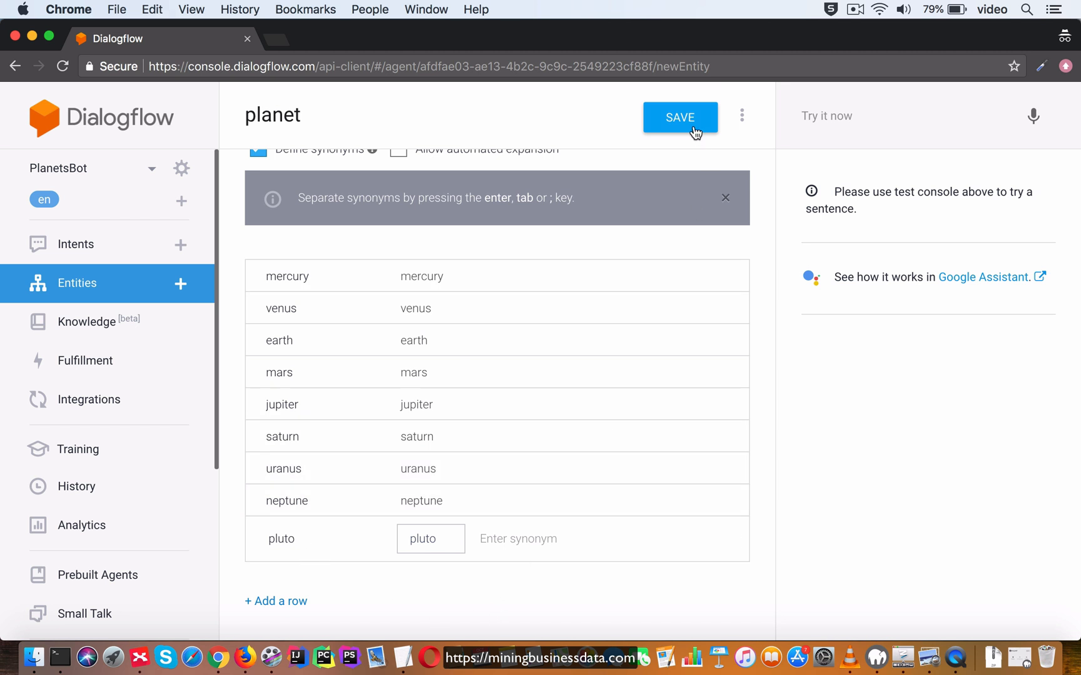
{"action": "left_click", "coordinate": [679, 118]}
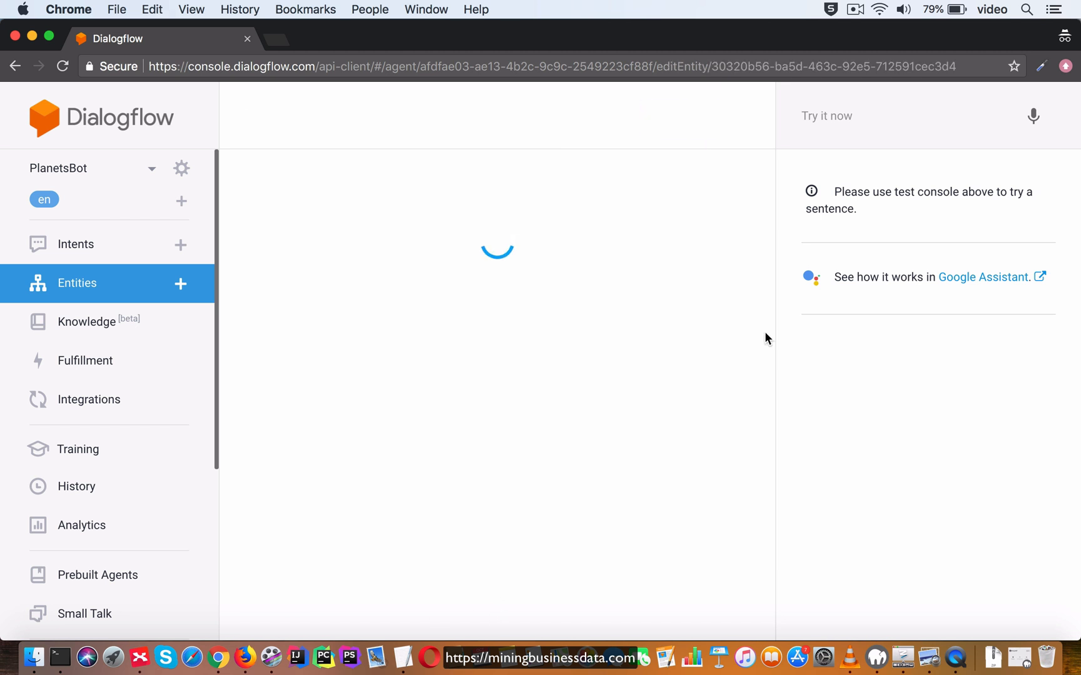
Step: Rename UserAsksForAttributeOfSaturn to UserAsksForAttributeOfPlanet and clear its Saturn phrases
{"action": "left_click", "coordinate": [77, 244]}
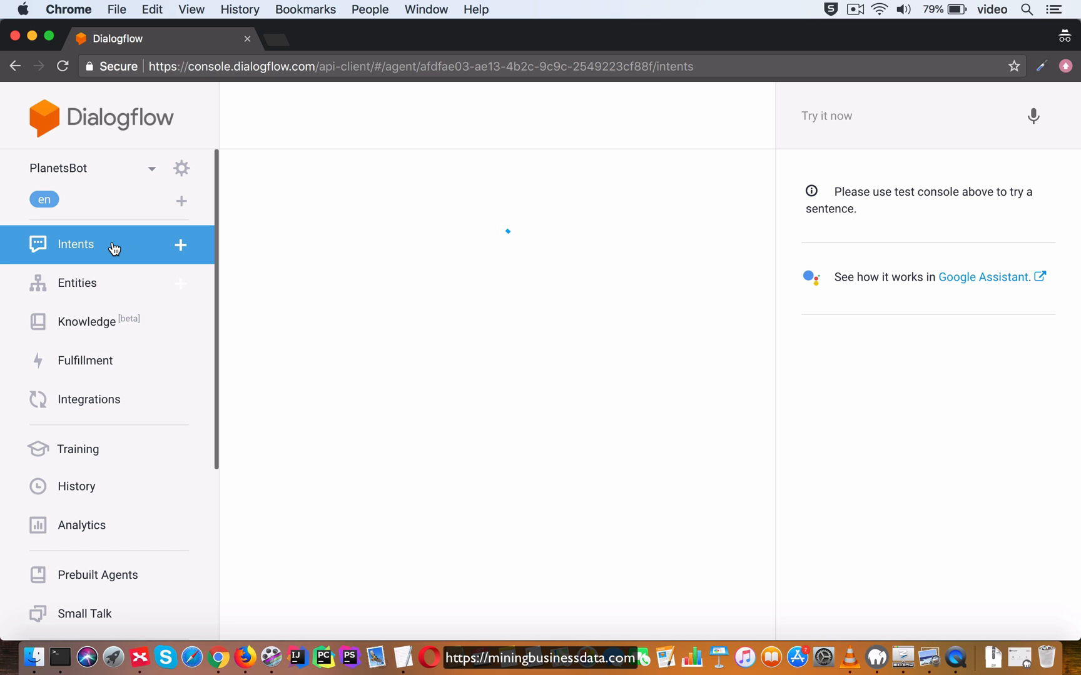
{"action": "left_click", "coordinate": [76, 244]}
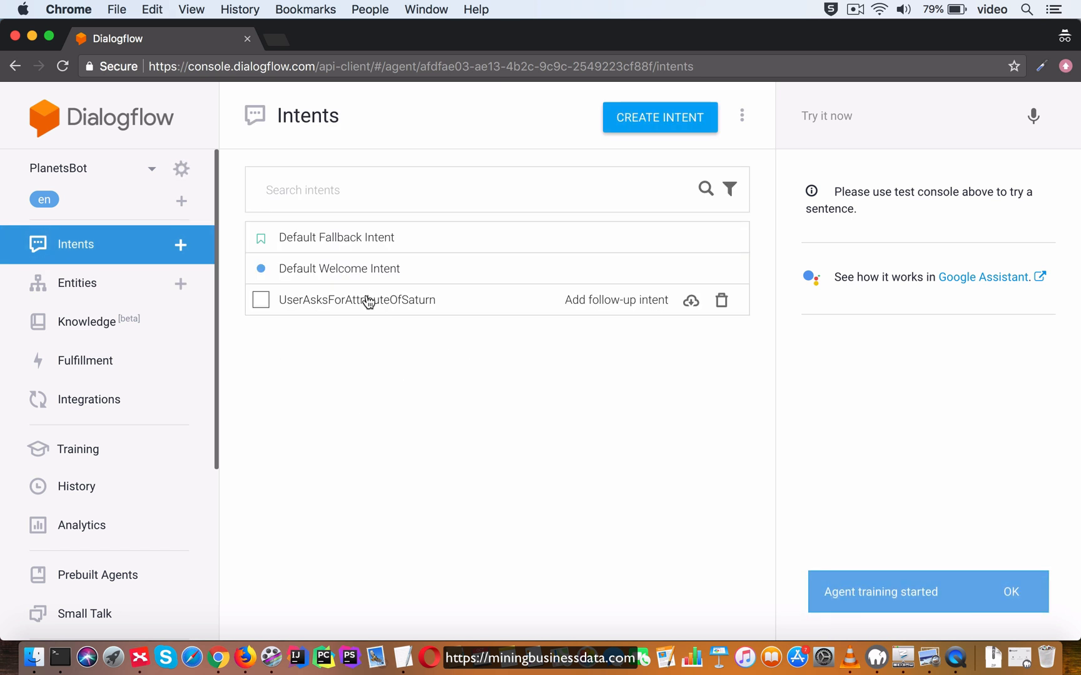
{"action": "left_click", "coordinate": [357, 300]}
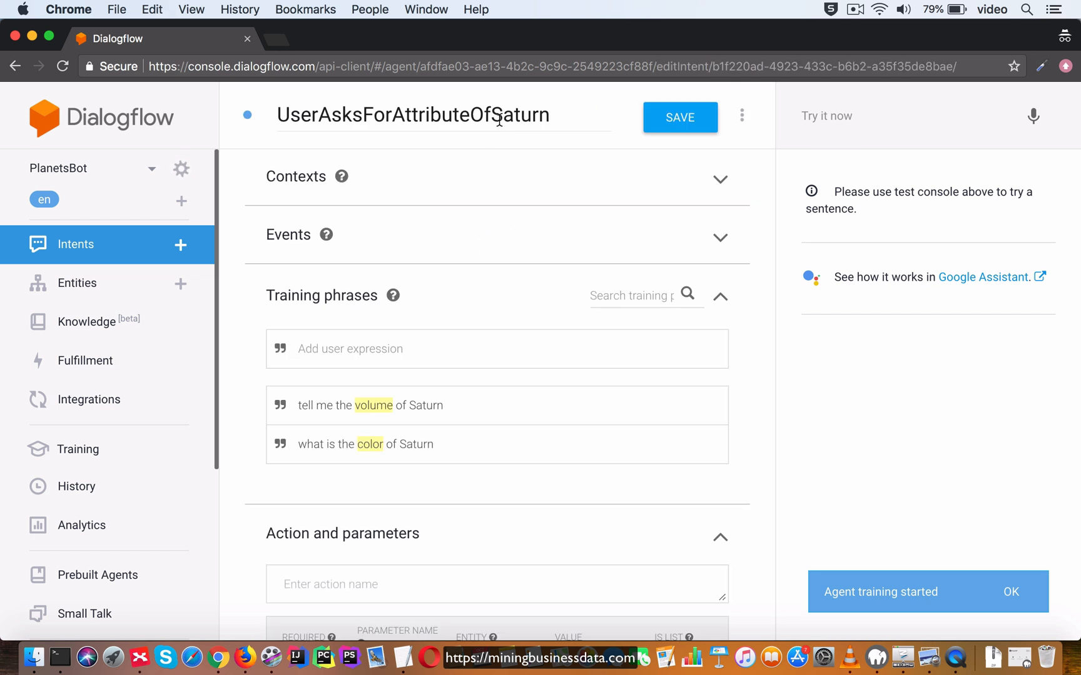
{"action": "type", "text": "Plane"}
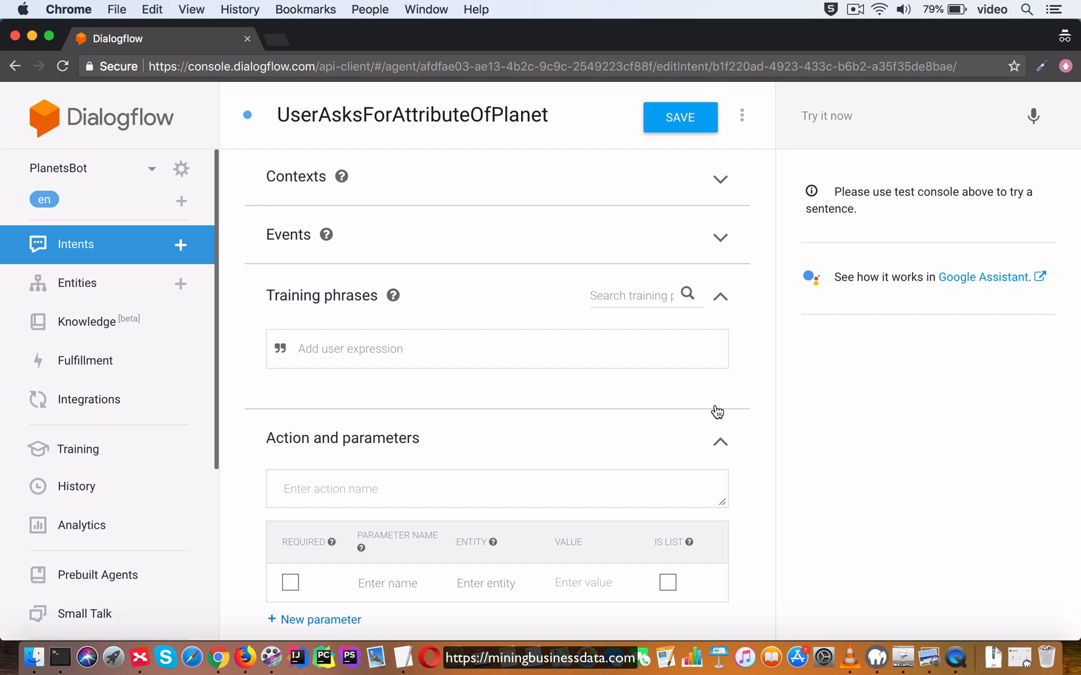
{"action": "mouse_move", "coordinate": [499, 404]}
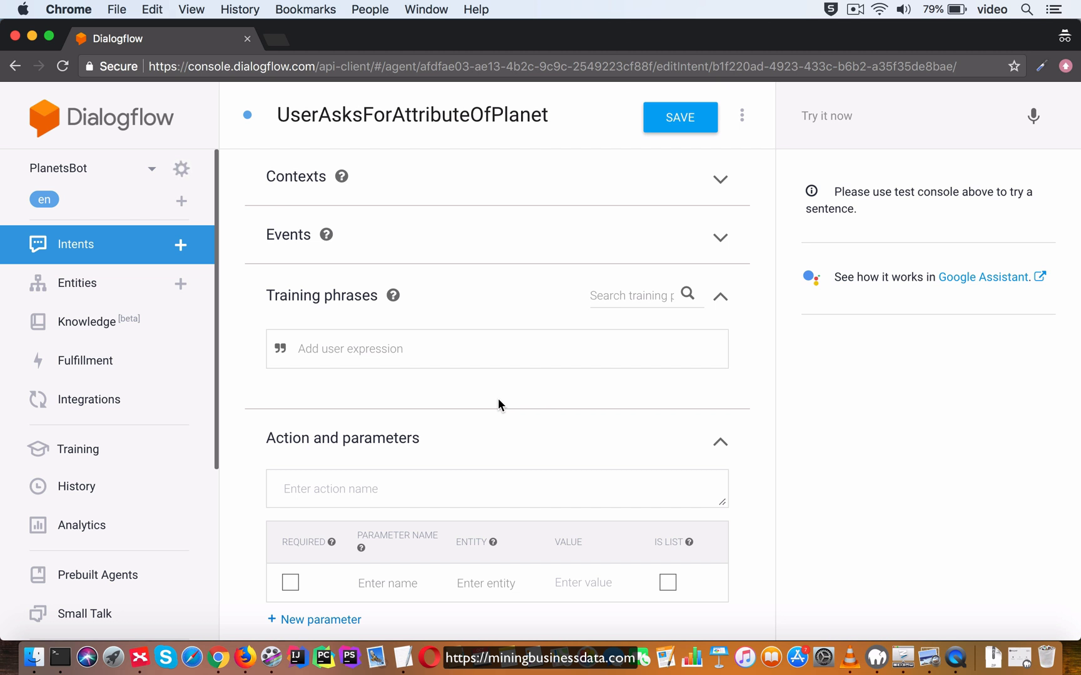
{"action": "left_click", "coordinate": [350, 349]}
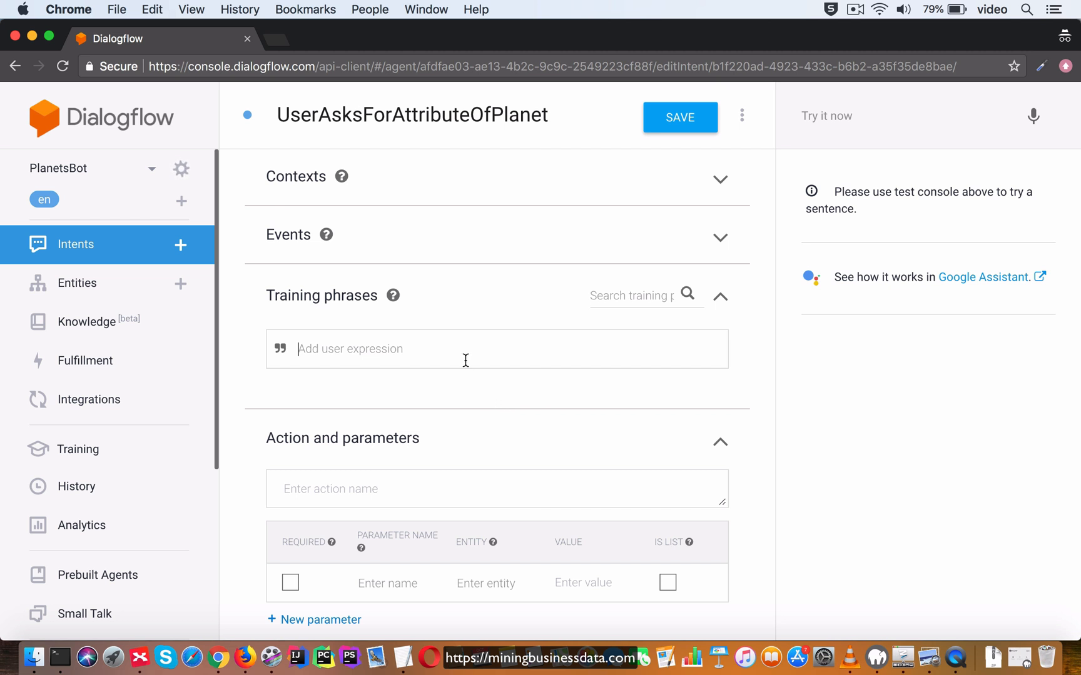
Step: Add training phrases 'what is the color of neptune' and 'tell me the radius of mercury'
{"action": "type", "text": "what"}
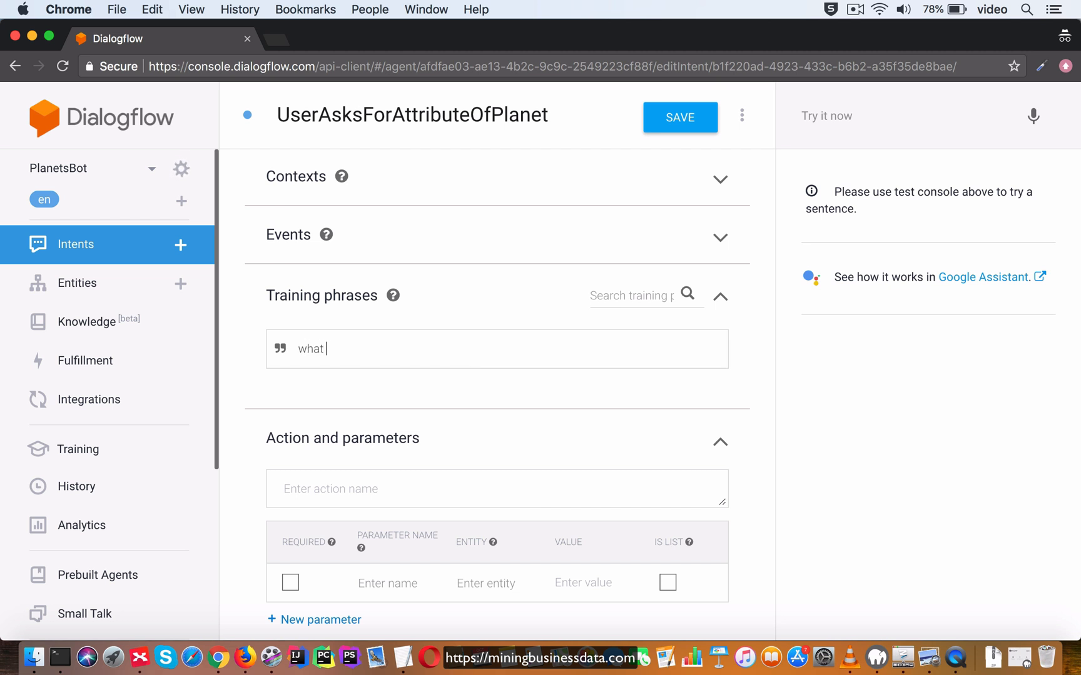
{"action": "type", "text": "is the colo"}
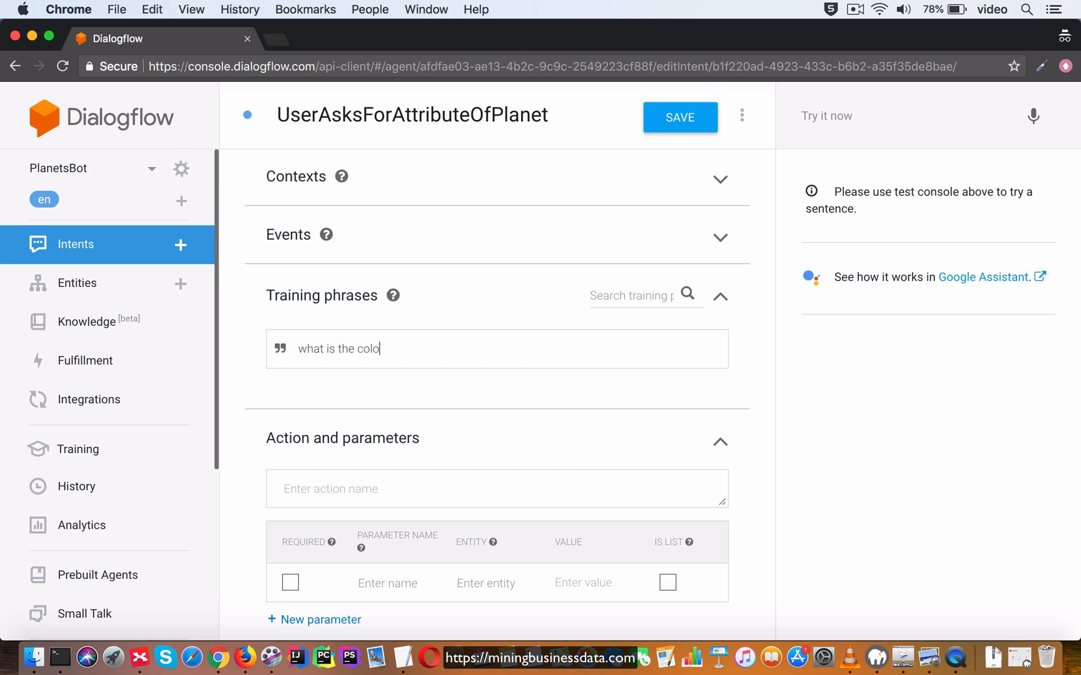
{"action": "type", "text": "r of"}
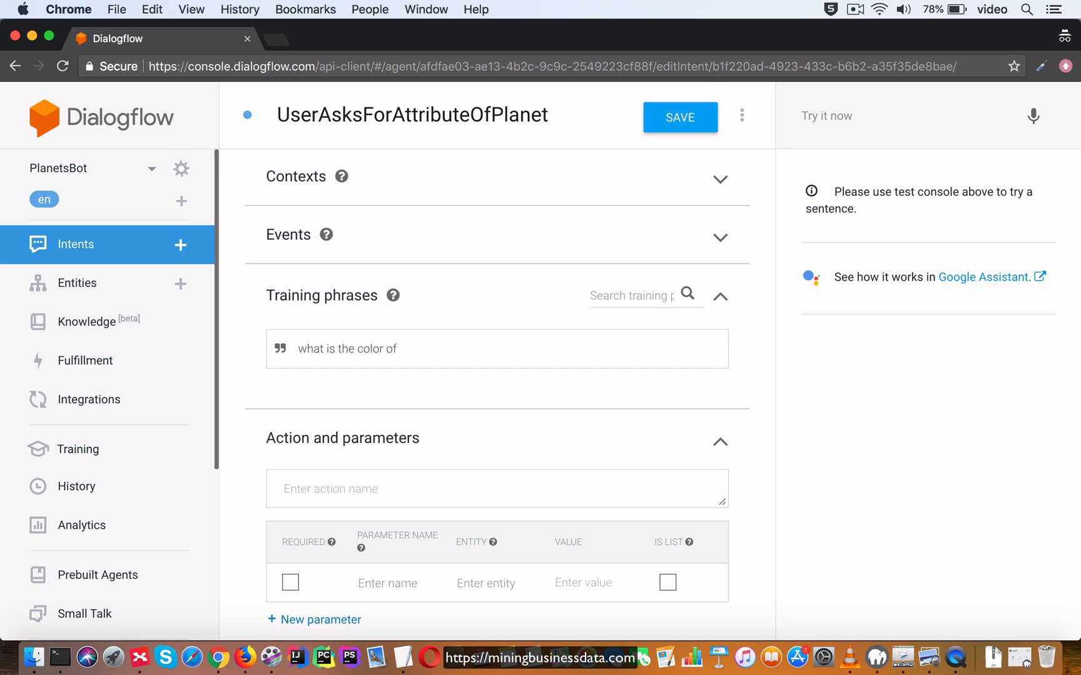
{"action": "type", "text": "neptune"}
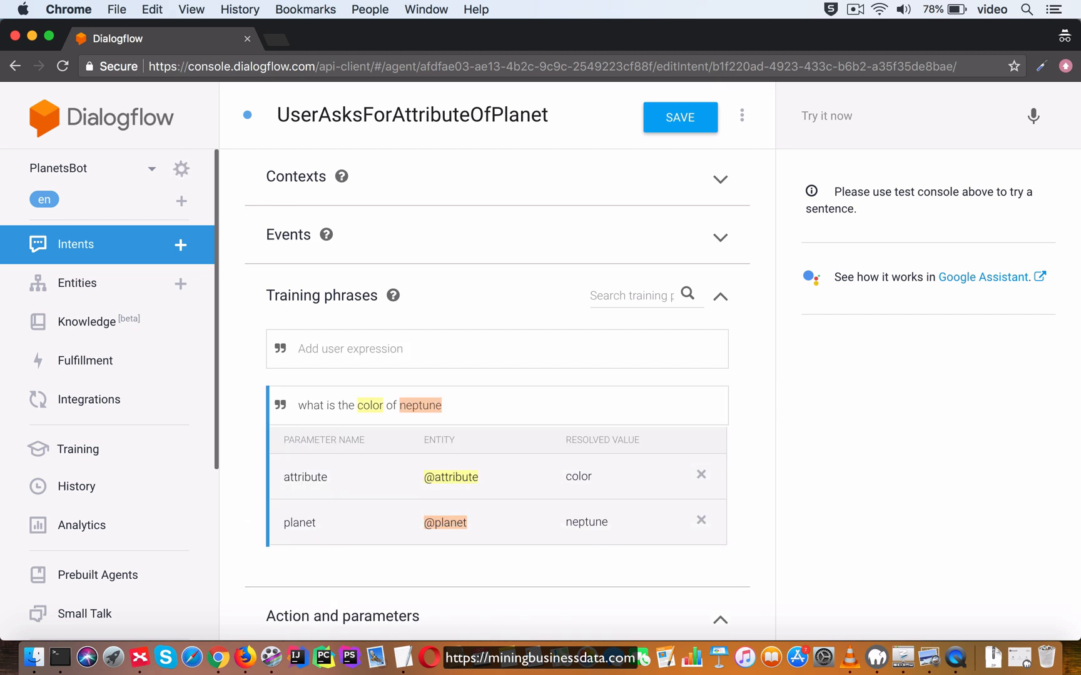
{"action": "mouse_move", "coordinate": [763, 358]}
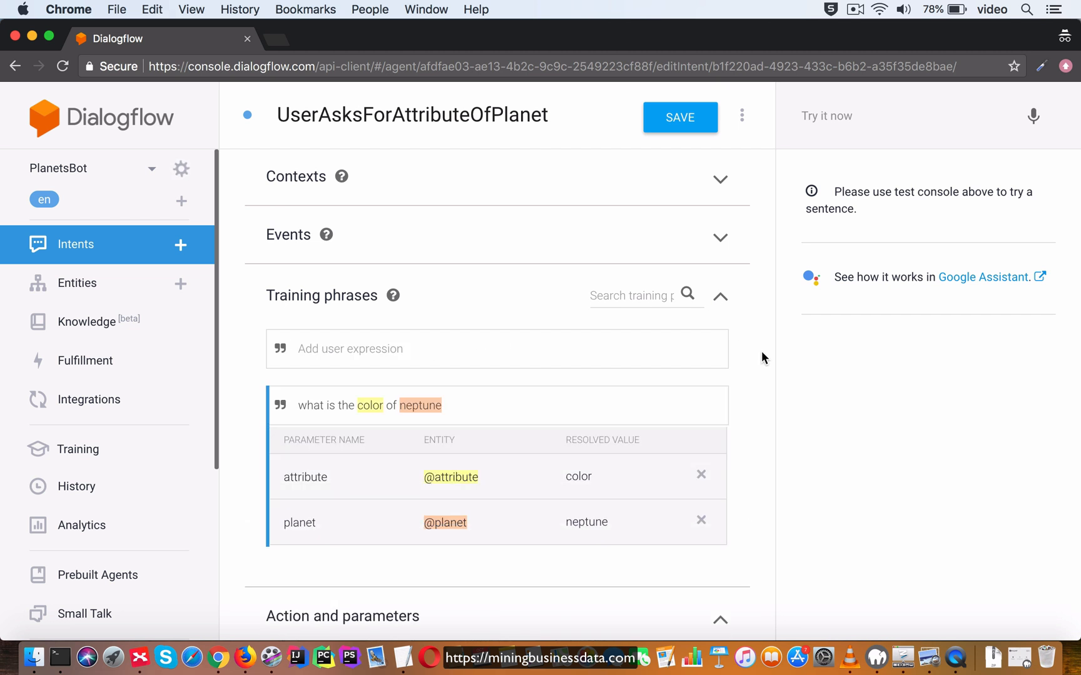
{"action": "scroll", "scroll_direction": "down", "scroll_amount": 3}
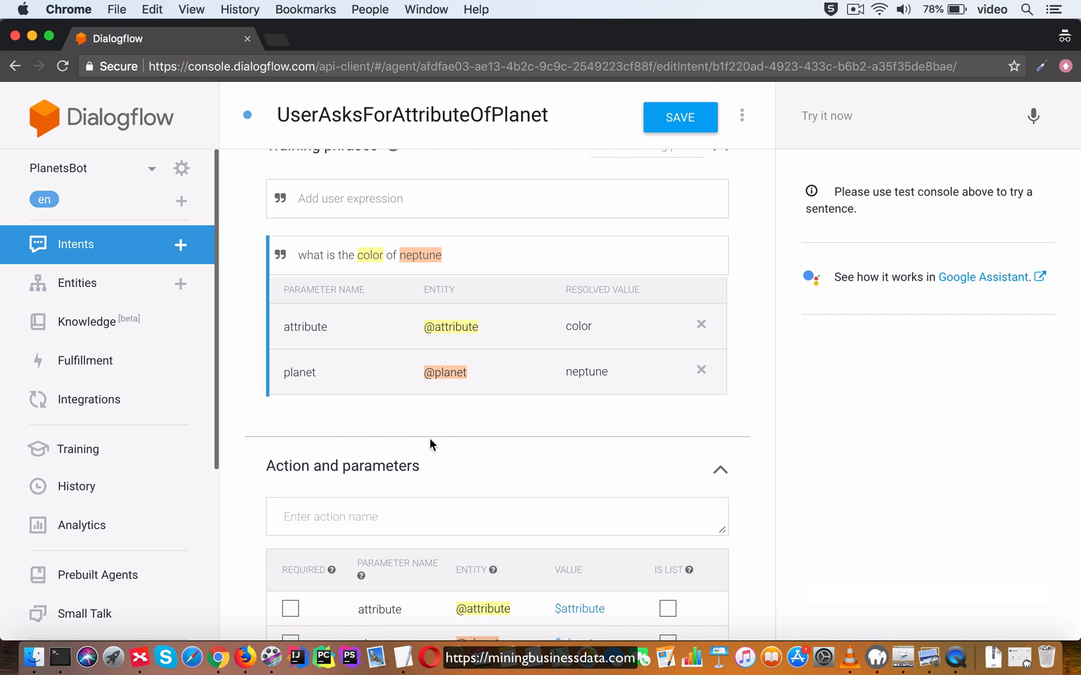
{"action": "mouse_move", "coordinate": [768, 370]}
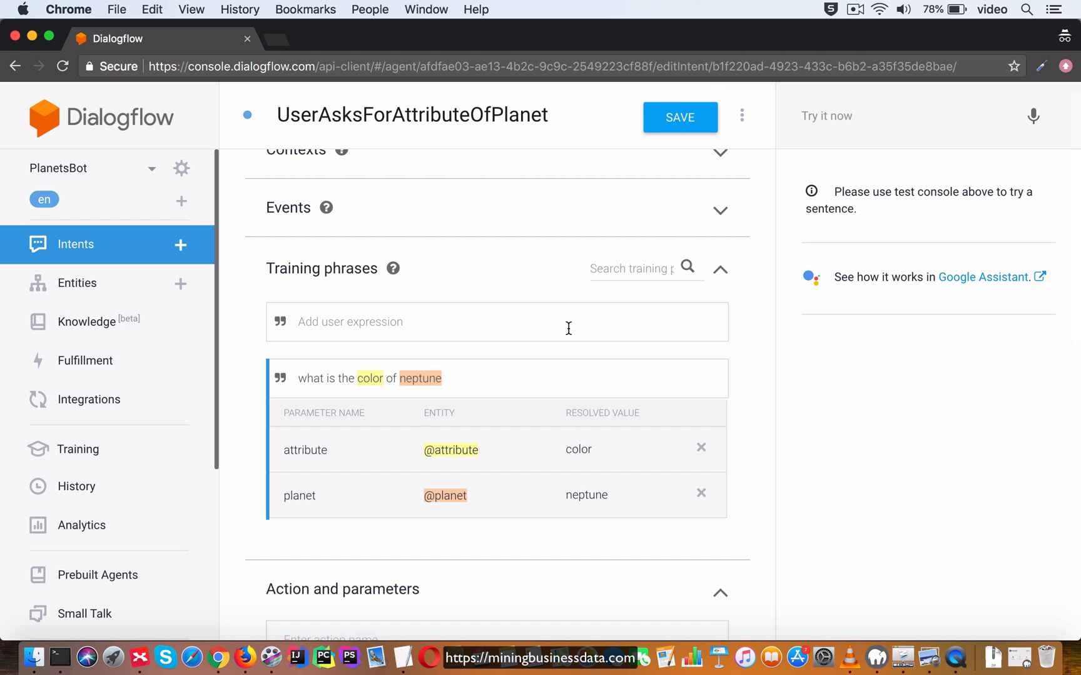
{"action": "type", "text": "tell"}
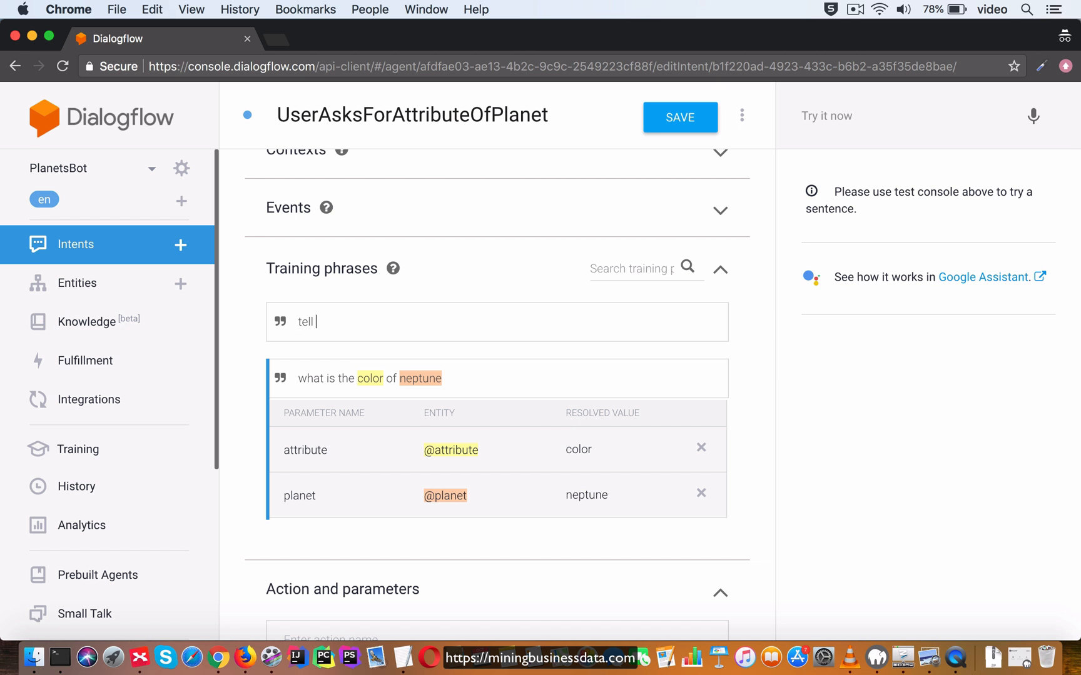
{"action": "type", "text": "me the radius of mercury"}
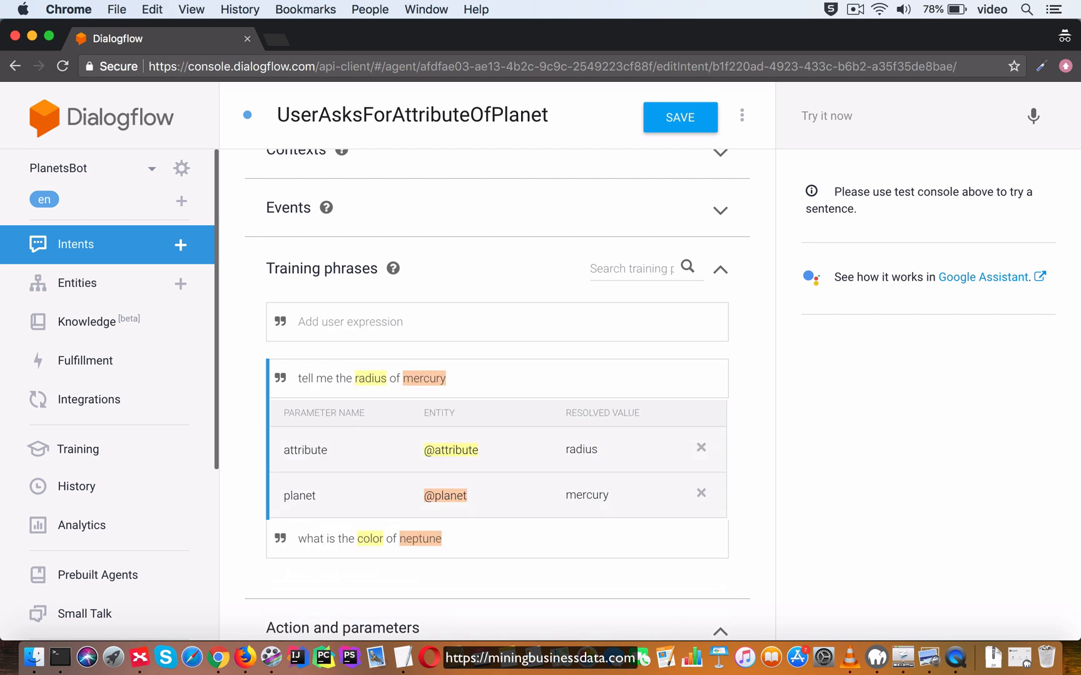
Step: Add the training phrase 'show me the volume of jupiter'
{"action": "type", "text": "show me the"}
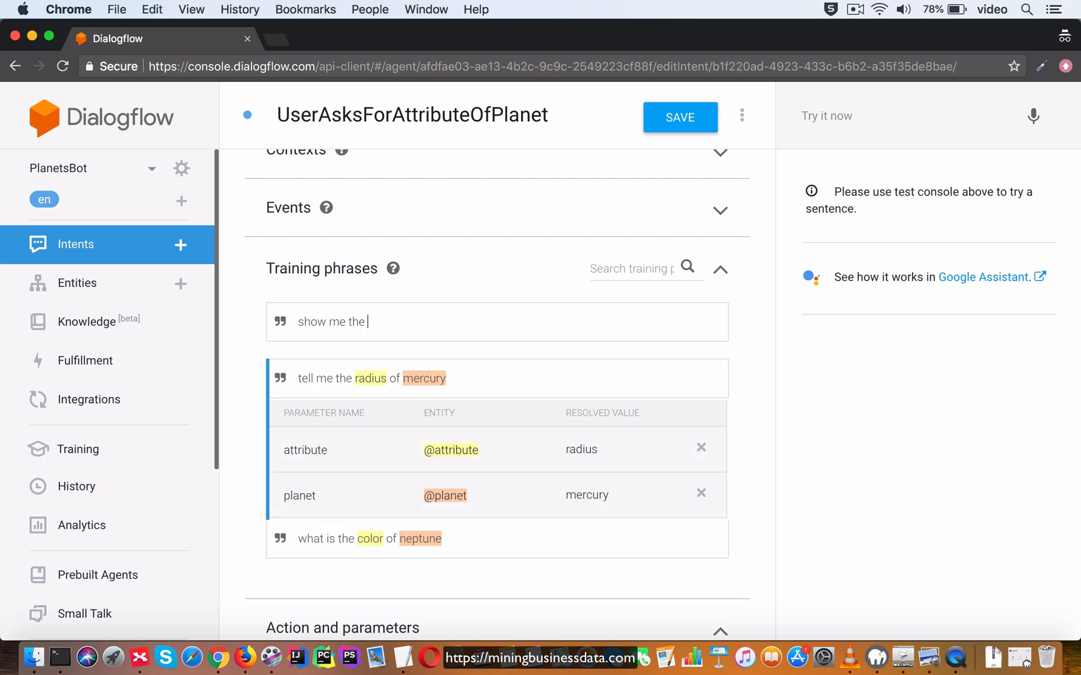
{"action": "type", "text": "volume of"}
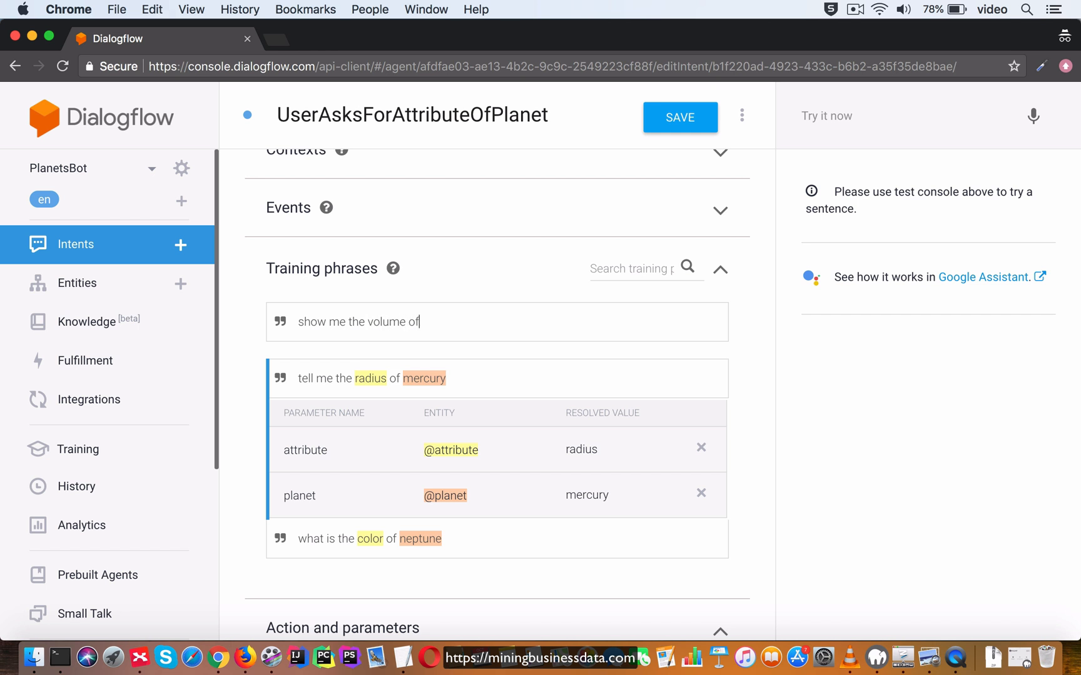
{"action": "type", "text": "j"}
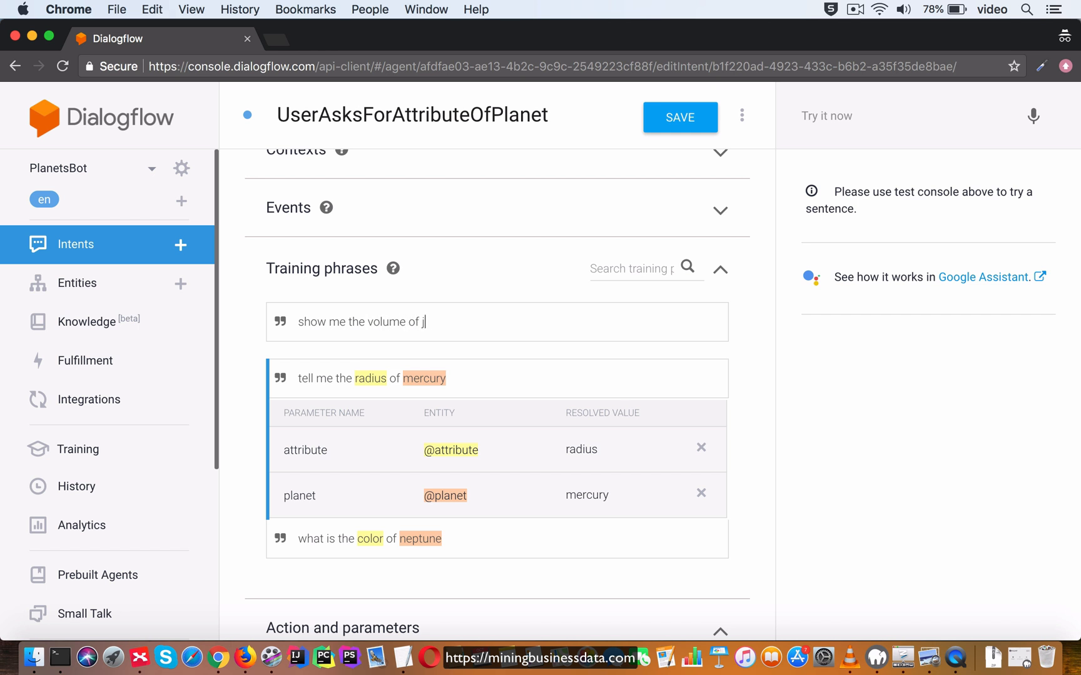
{"action": "type", "text": "upiter"}
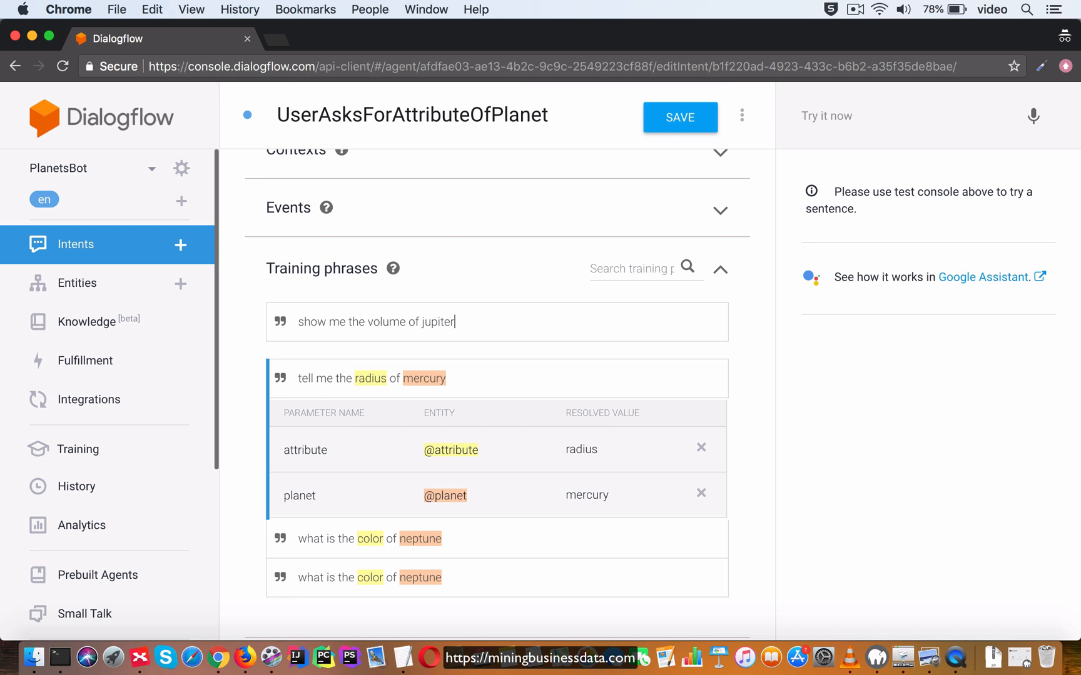
{"action": "key", "text": "Enter"}
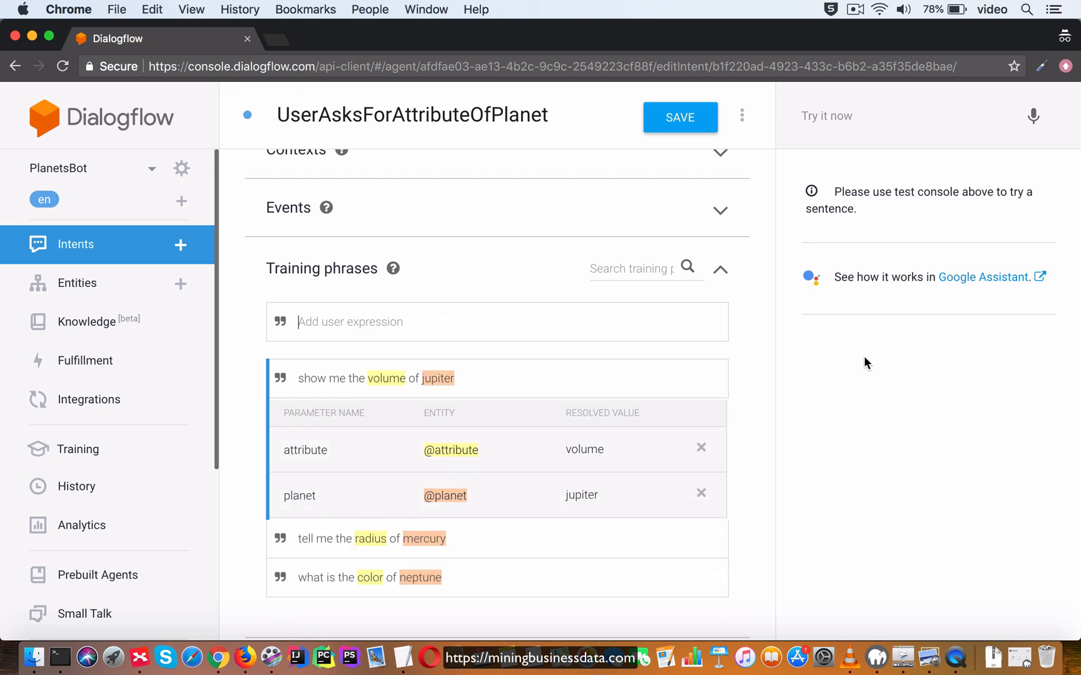
Step: Complete the response 'You asked for $attribute of $planet' with the planet parameter and save the intent
{"action": "scroll", "scroll_direction": "down", "scroll_amount": 3}
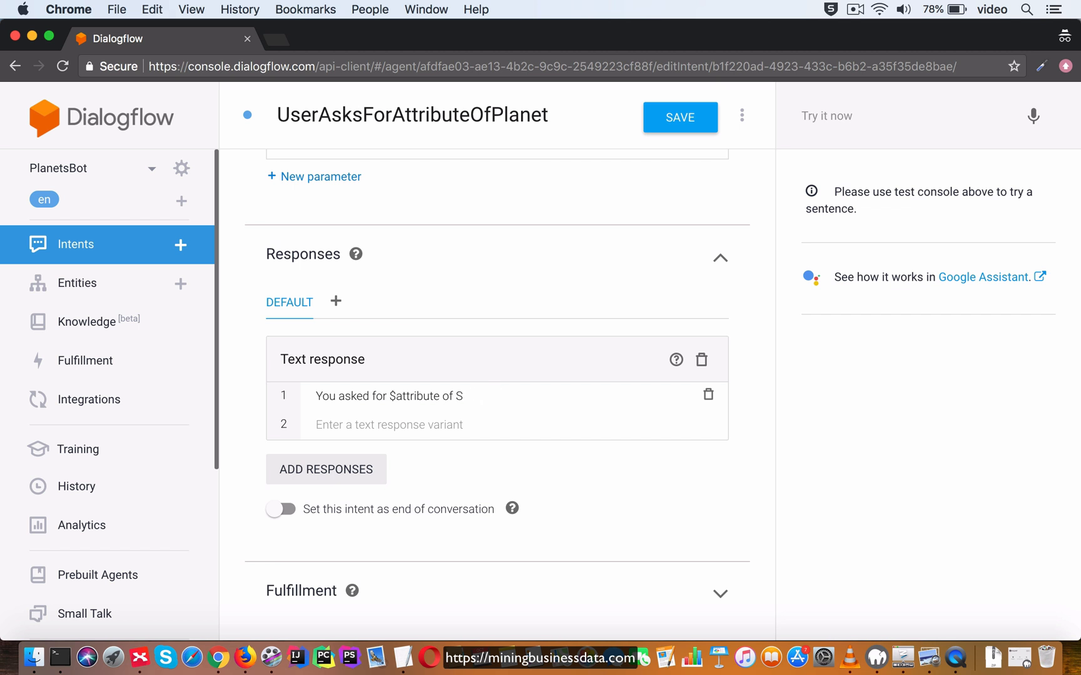
{"action": "type", "text": "$"}
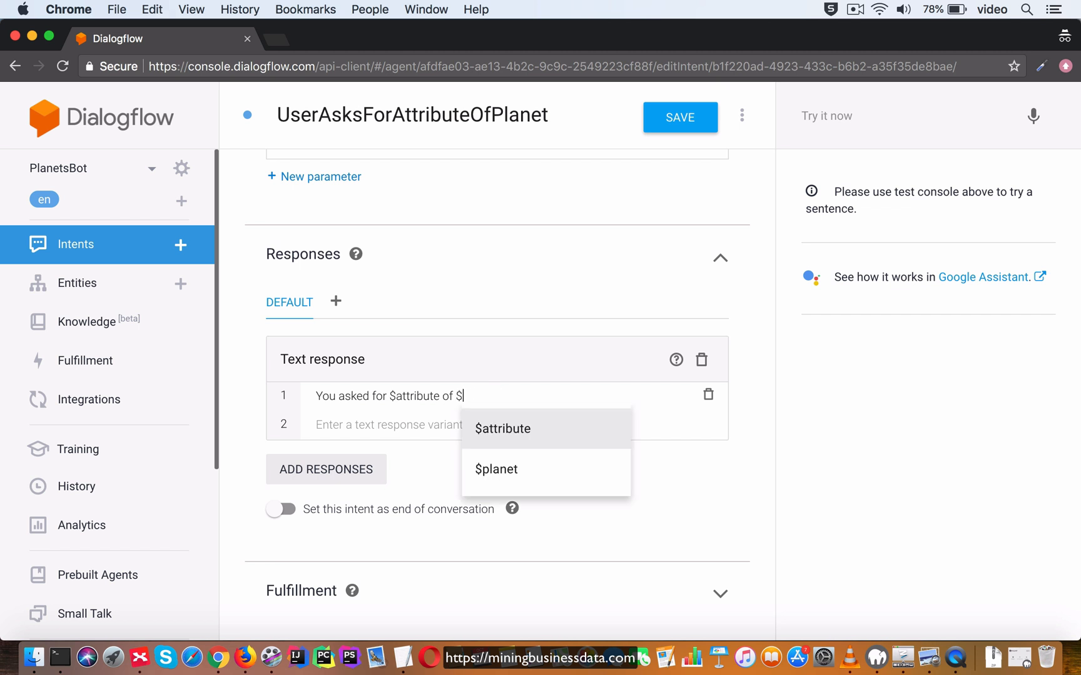
{"action": "mouse_move", "coordinate": [519, 423]}
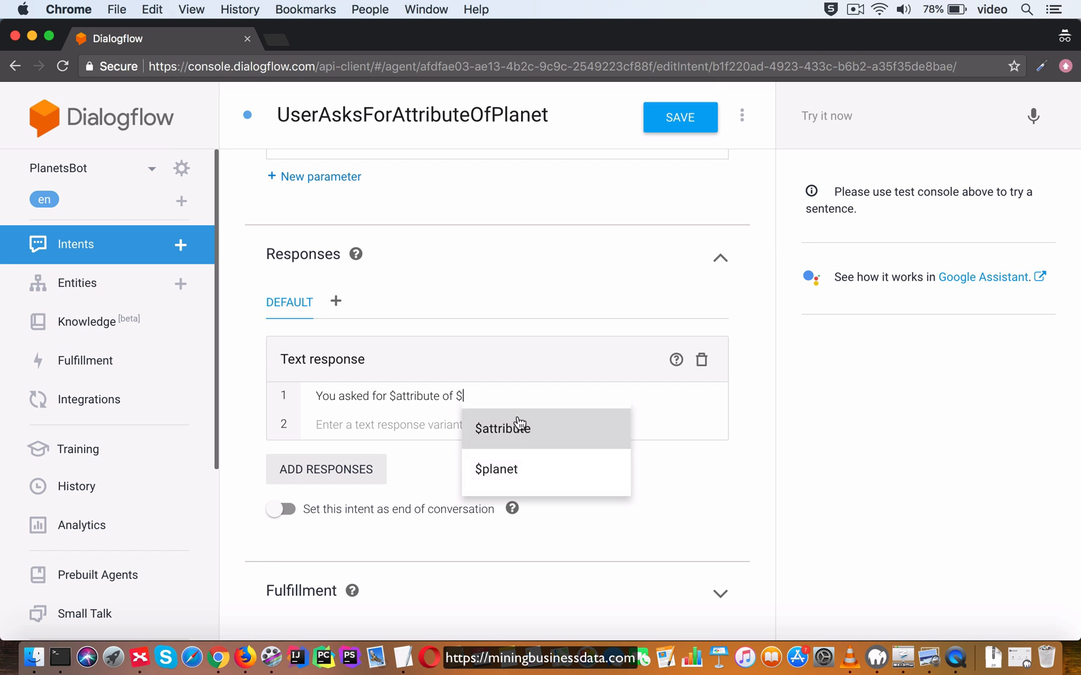
{"action": "mouse_move", "coordinate": [522, 449]}
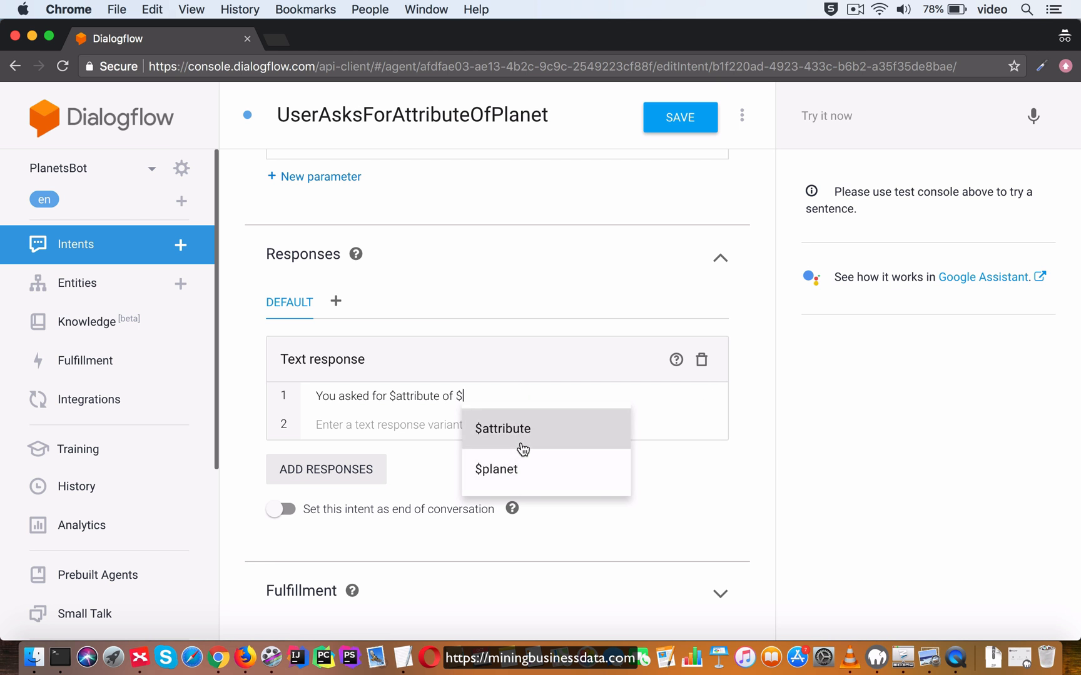
{"action": "left_click", "coordinate": [495, 469]}
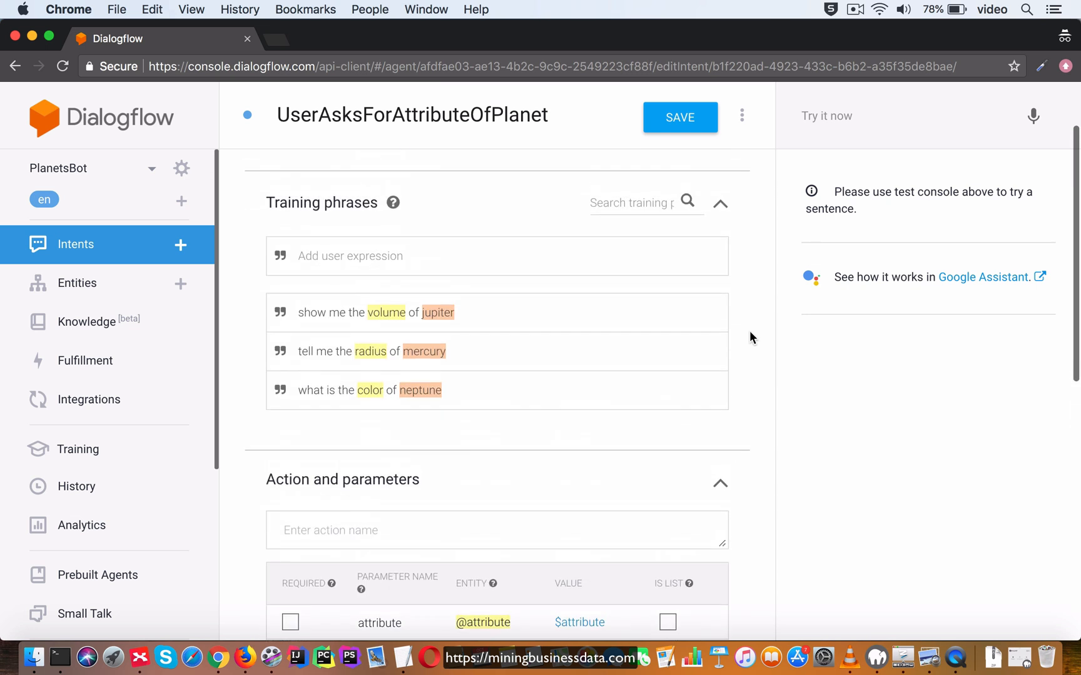
{"action": "mouse_move", "coordinate": [766, 271]}
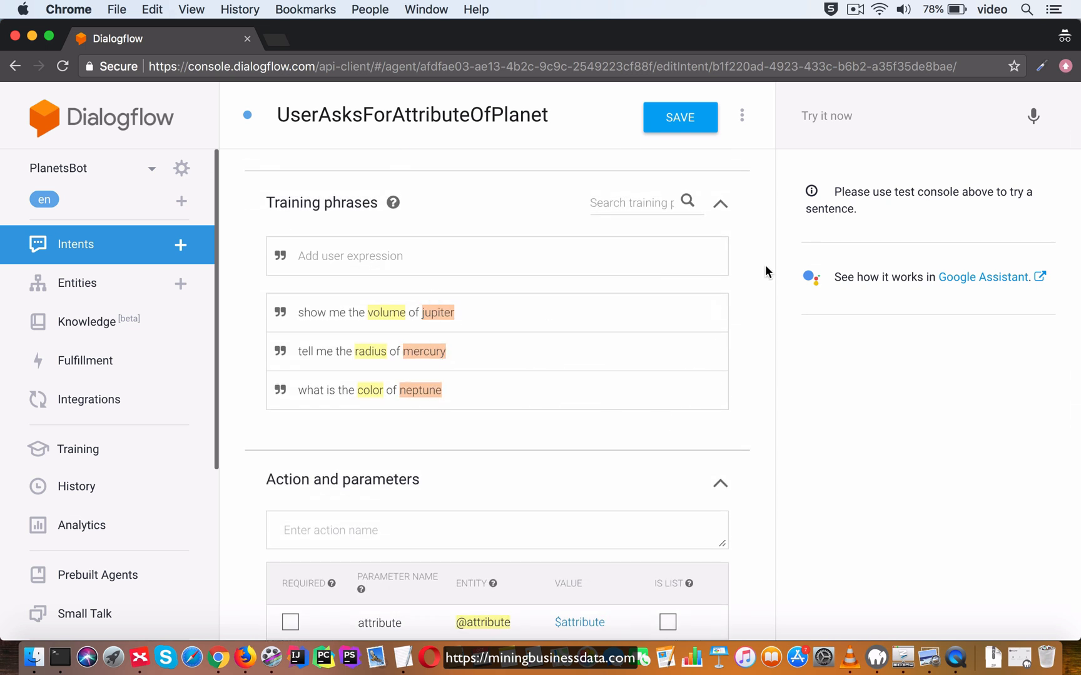
{"action": "scroll", "scroll_direction": "down", "scroll_amount": 3}
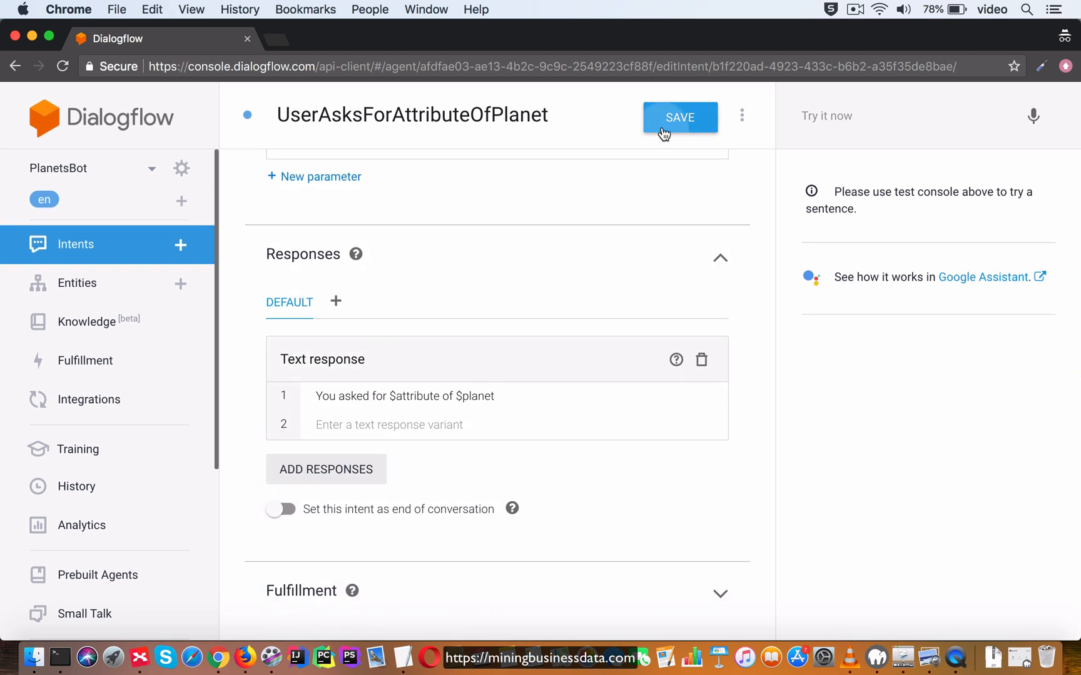
{"action": "left_click", "coordinate": [679, 117]}
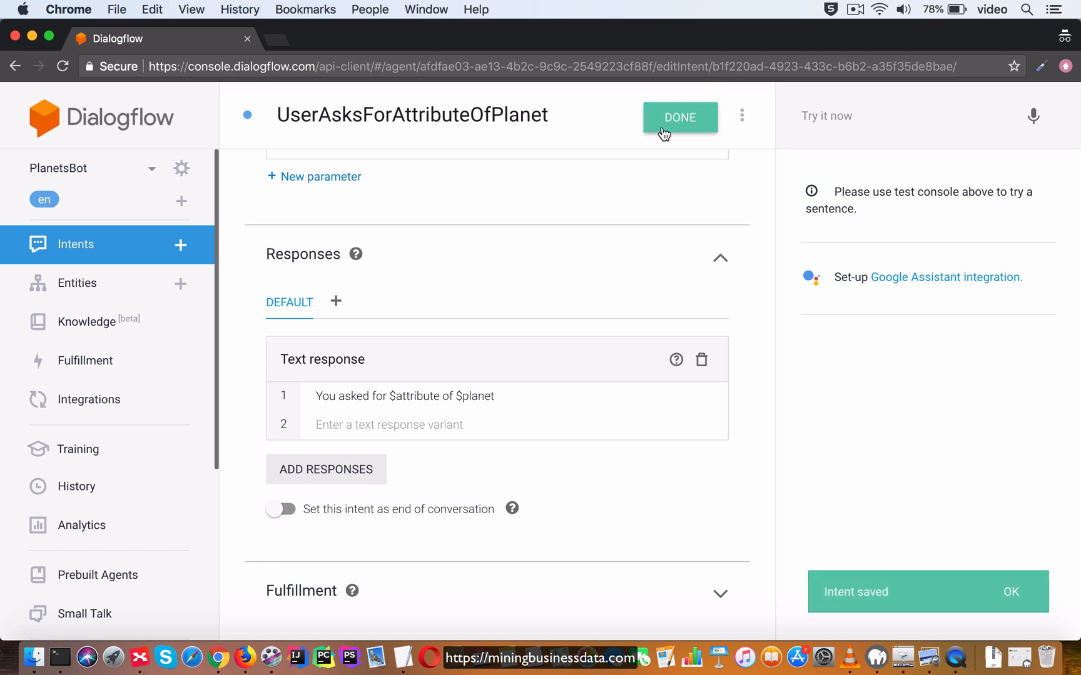
{"action": "mouse_move", "coordinate": [123, 284]}
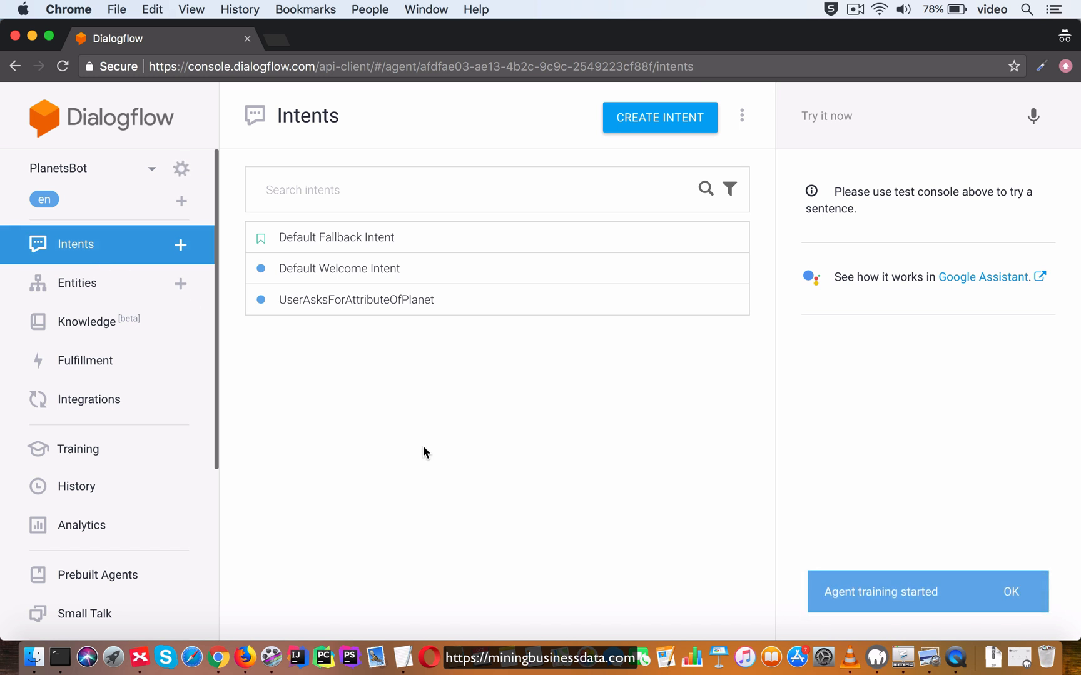
{"action": "mouse_move", "coordinate": [368, 269]}
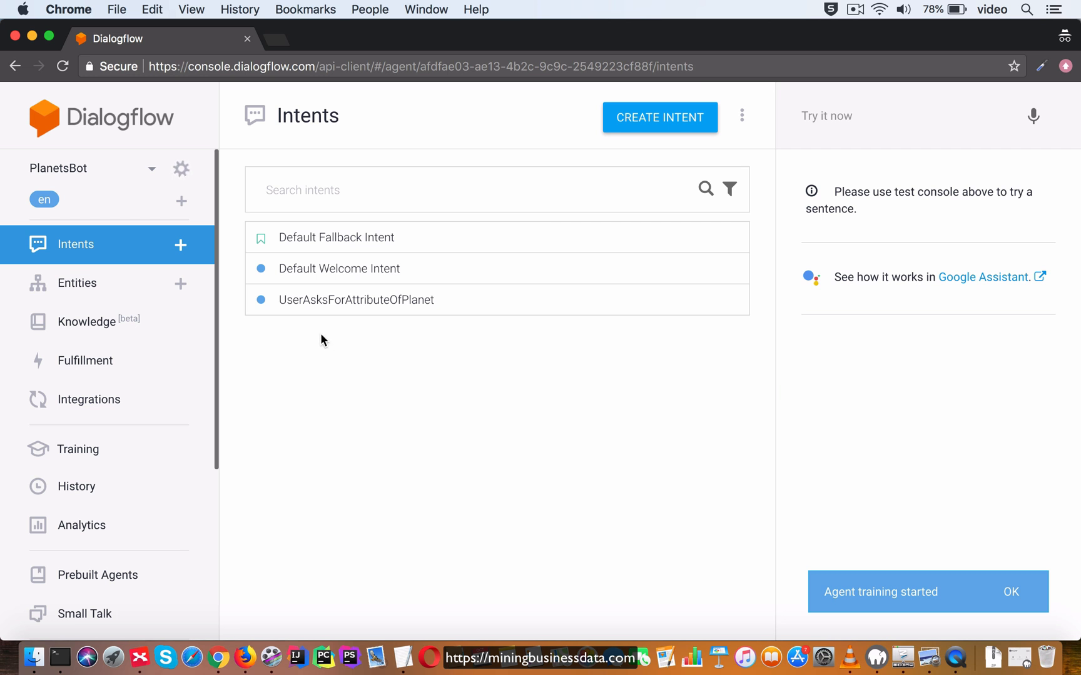
{"action": "mouse_move", "coordinate": [348, 307]}
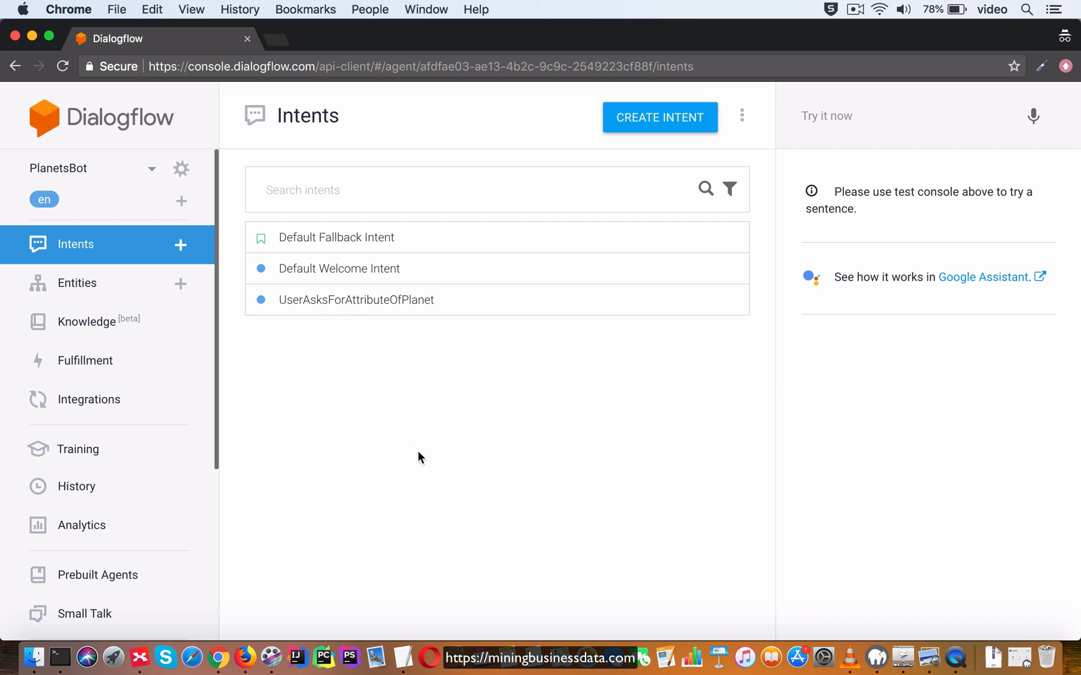
{"action": "mouse_move", "coordinate": [384, 365]}
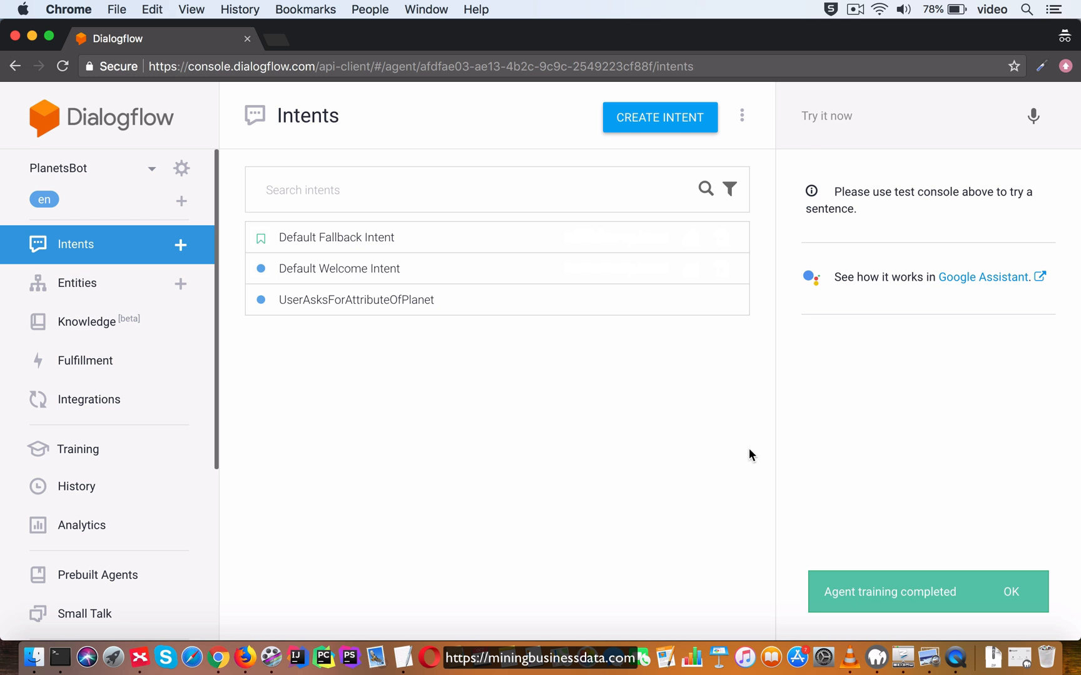
Step: Test the agent with 'what is the color of earth' in the Try it now console
{"action": "left_click", "coordinate": [895, 116]}
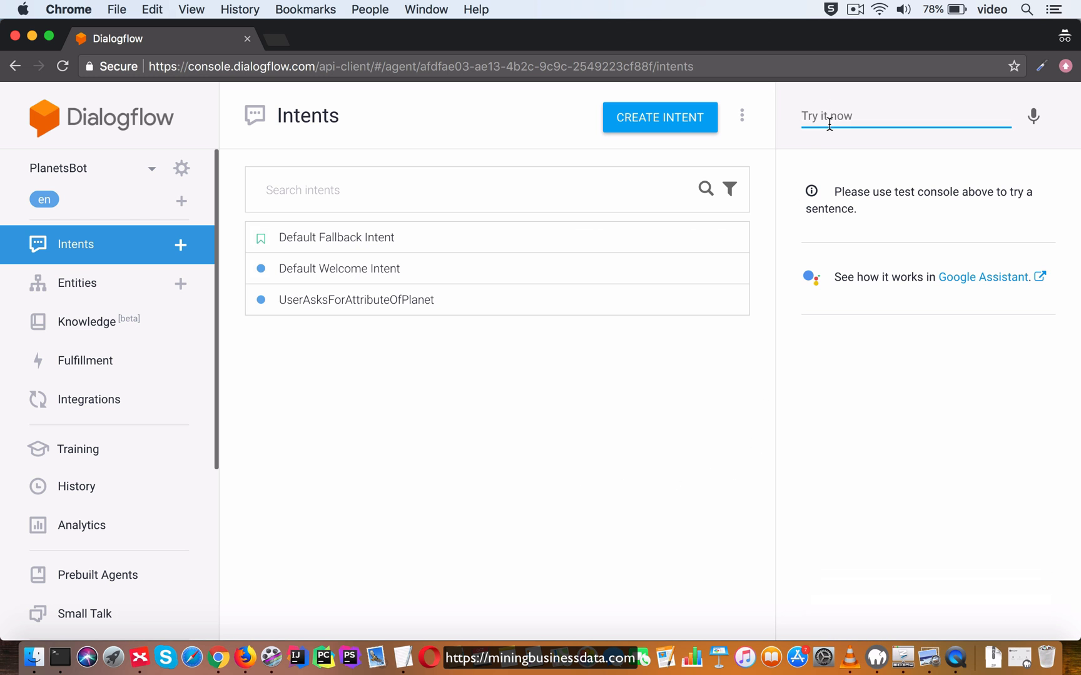
{"action": "type", "text": "what is the color of"}
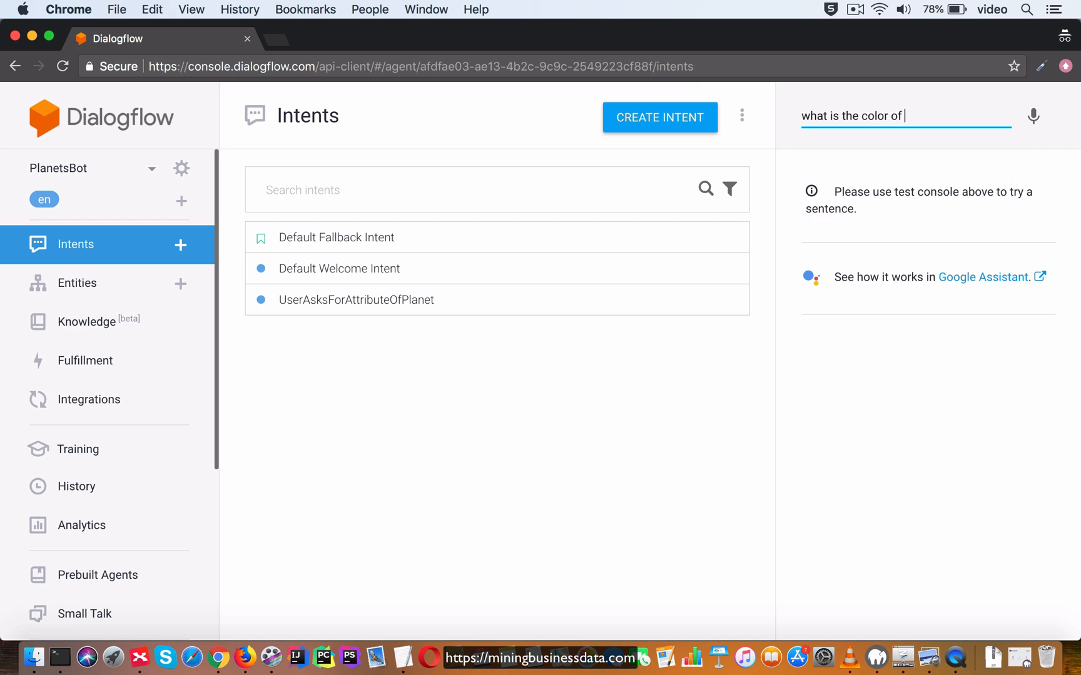
{"action": "type", "text": "Ear"}
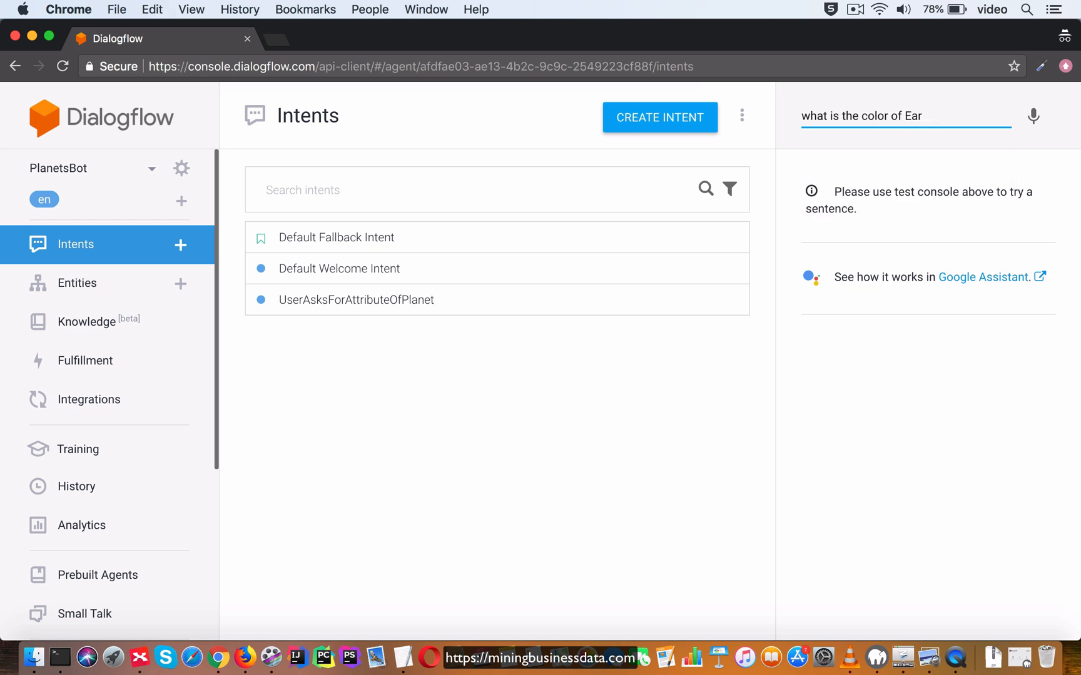
{"action": "type", "text": "earth"}
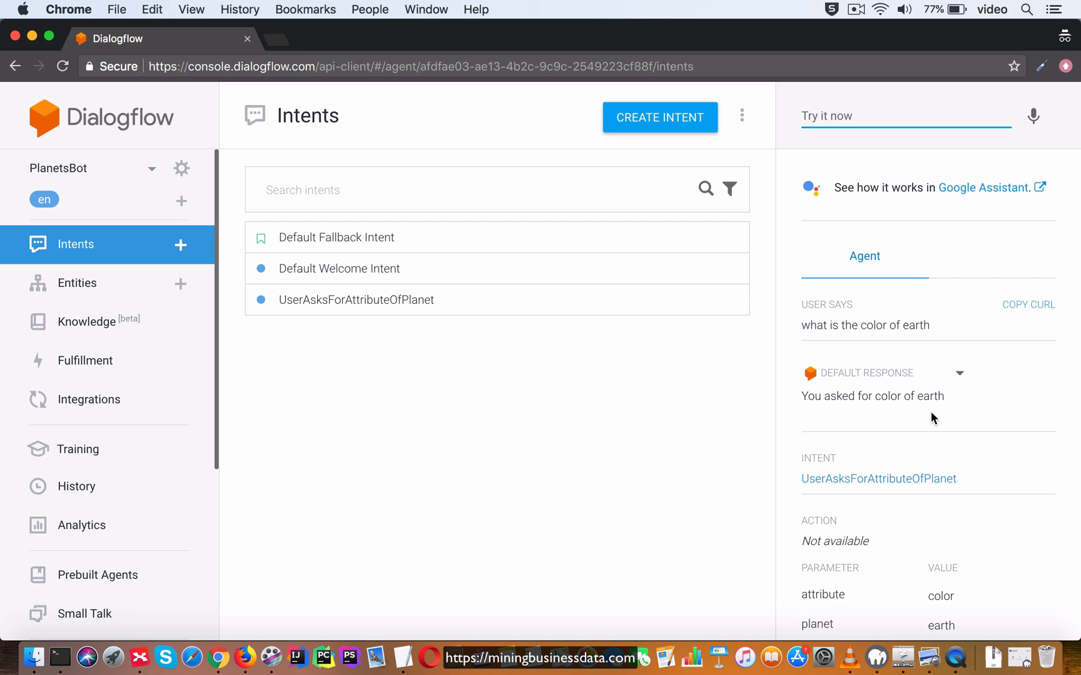
{"action": "mouse_move", "coordinate": [758, 403]}
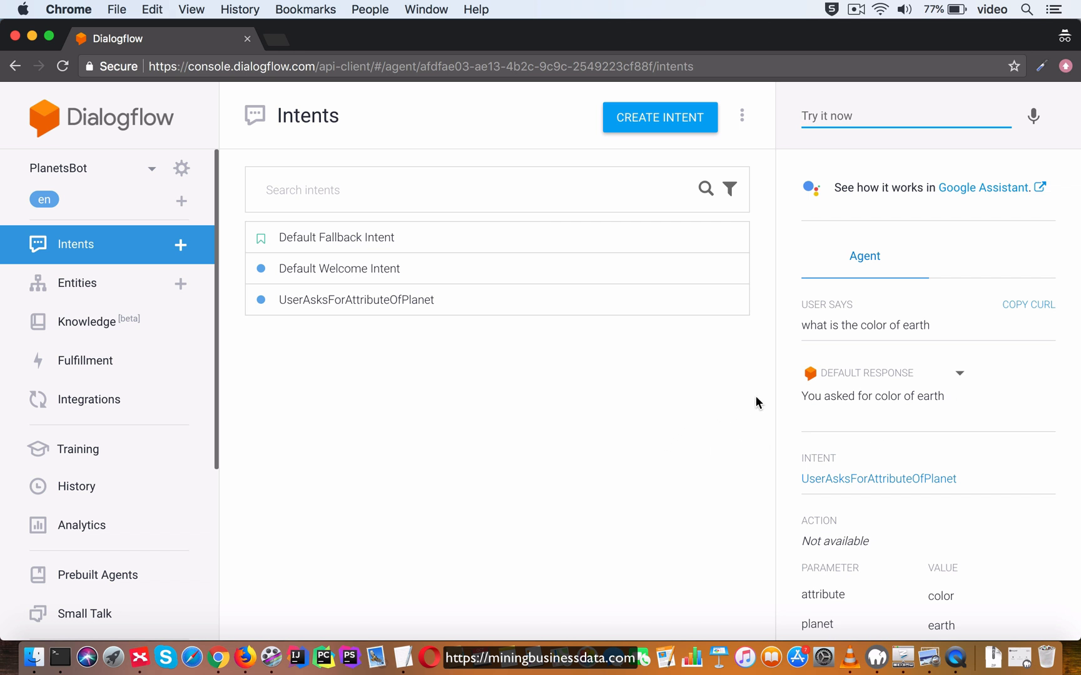
{"action": "mouse_move", "coordinate": [77, 283]}
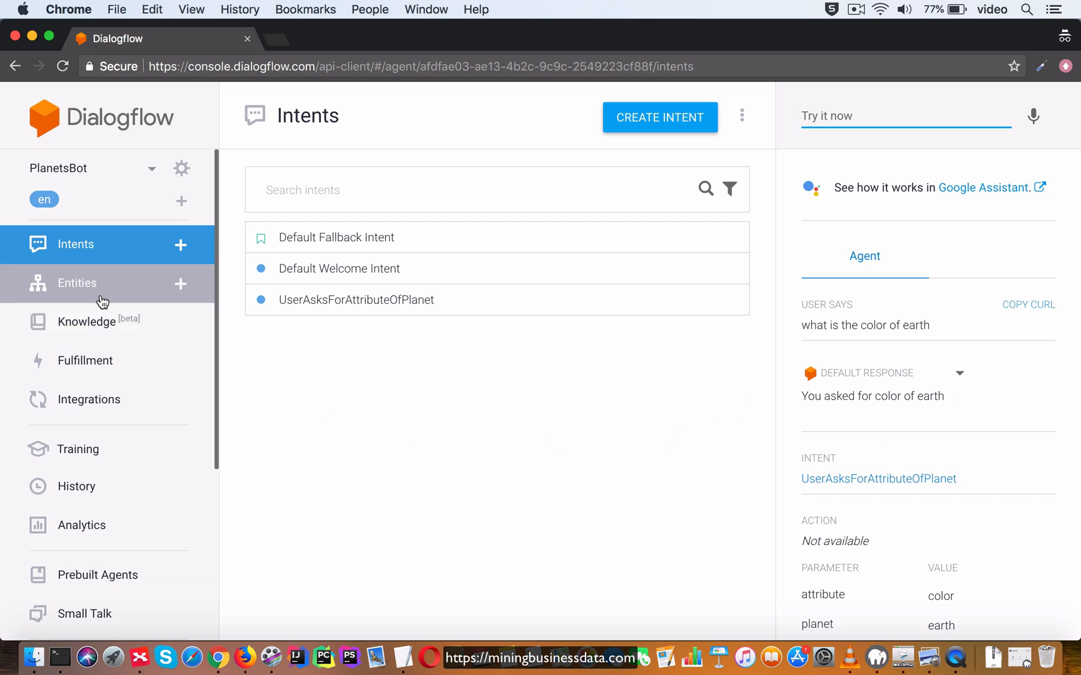
{"action": "left_click", "coordinate": [76, 283]}
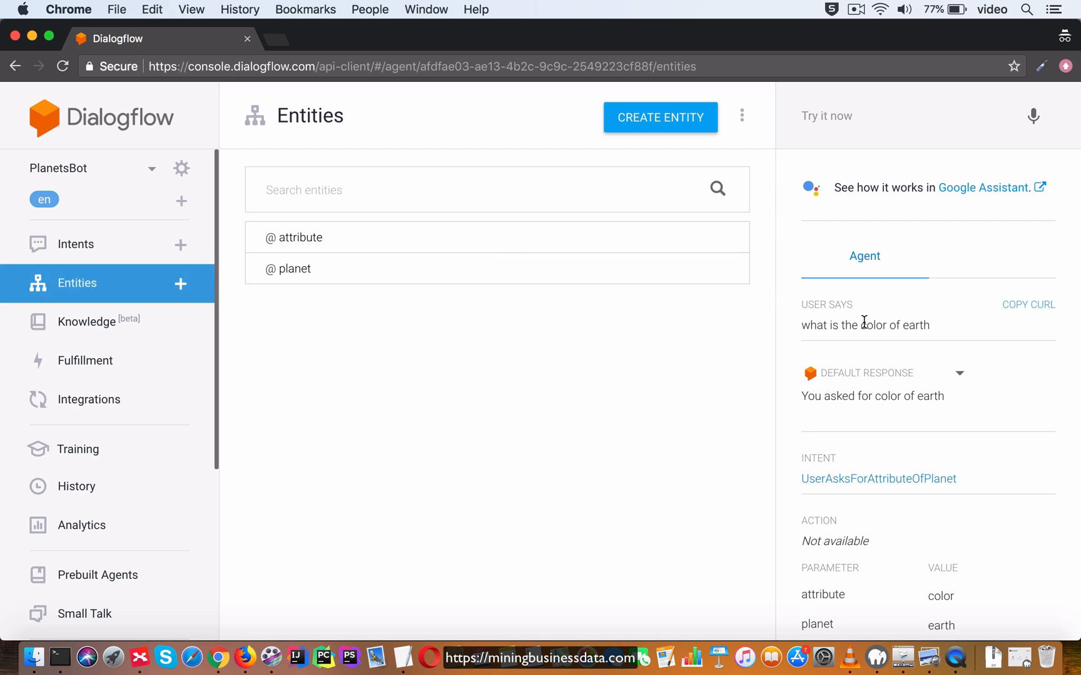
{"action": "mouse_move", "coordinate": [911, 325]}
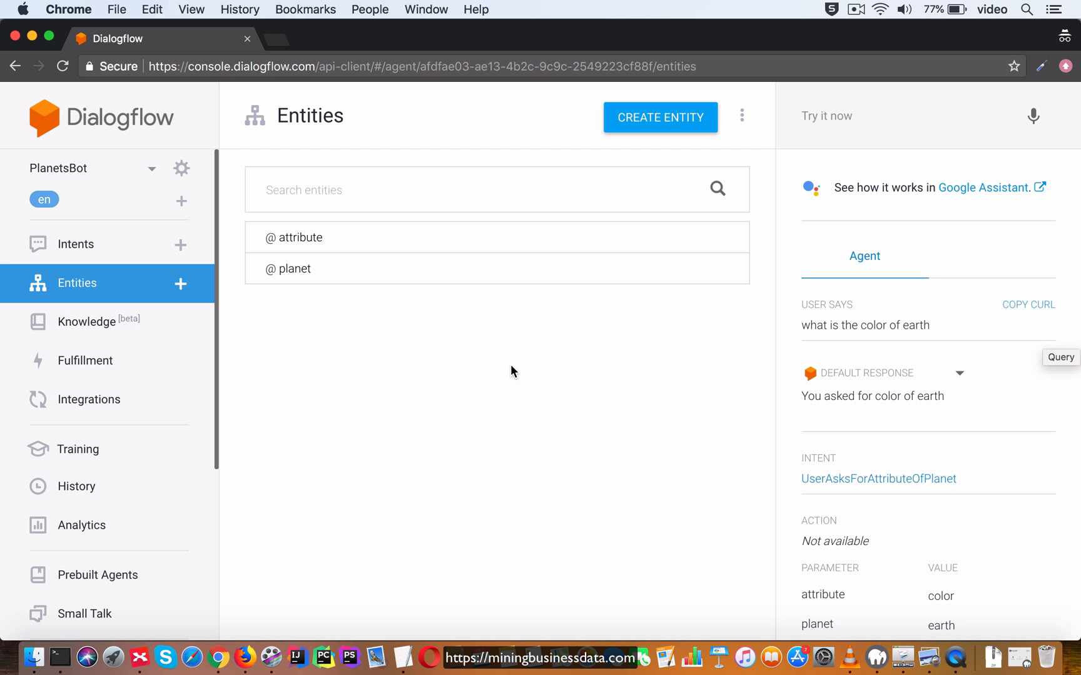
{"action": "left_click", "coordinate": [301, 238]}
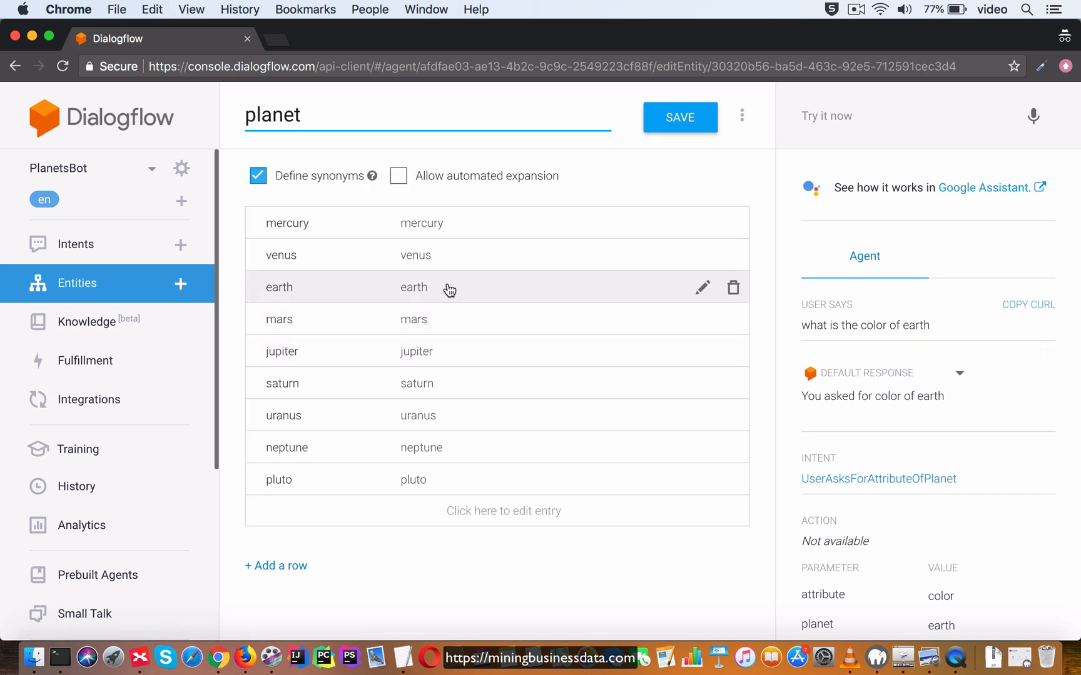
{"action": "mouse_move", "coordinate": [702, 288]}
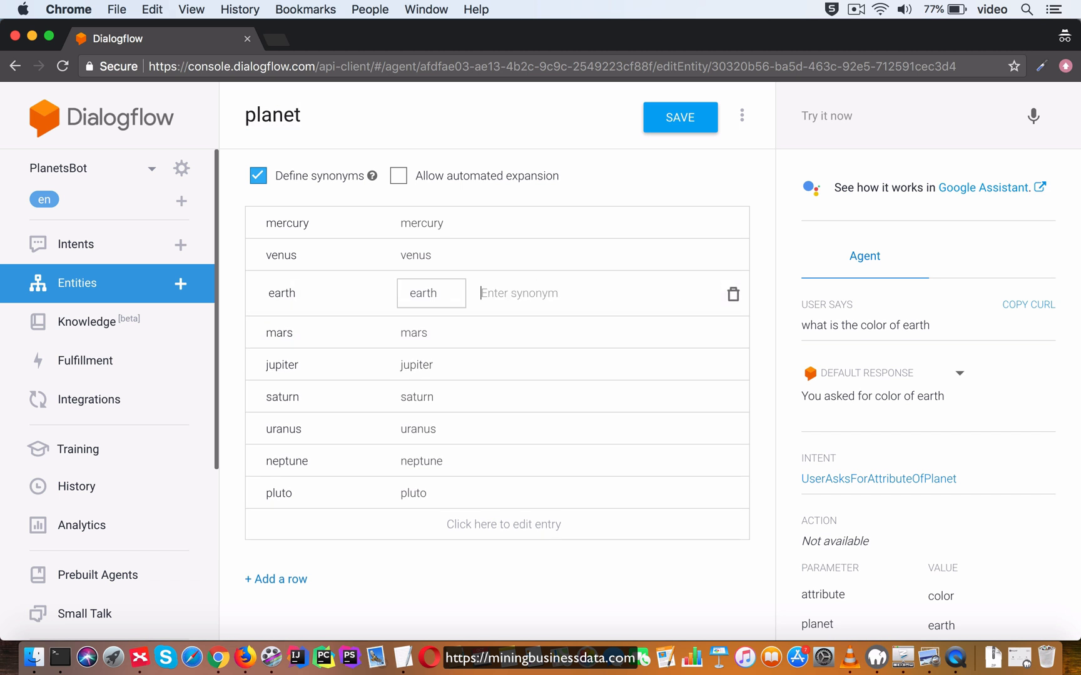
{"action": "type", "text": "Earth"}
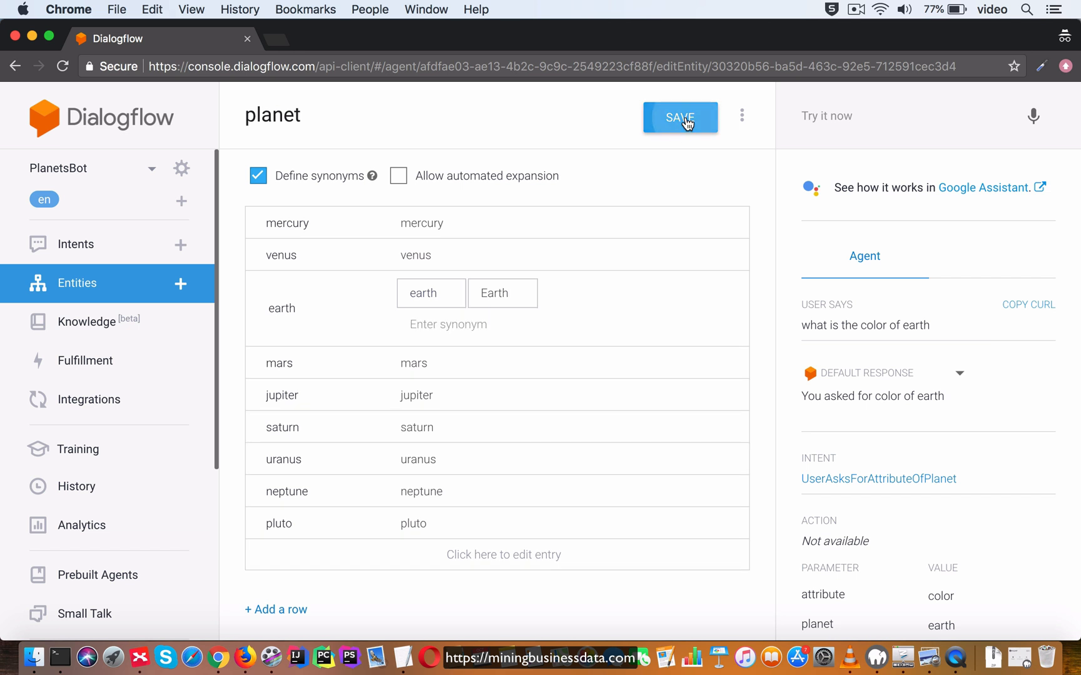
{"action": "left_click", "coordinate": [679, 118]}
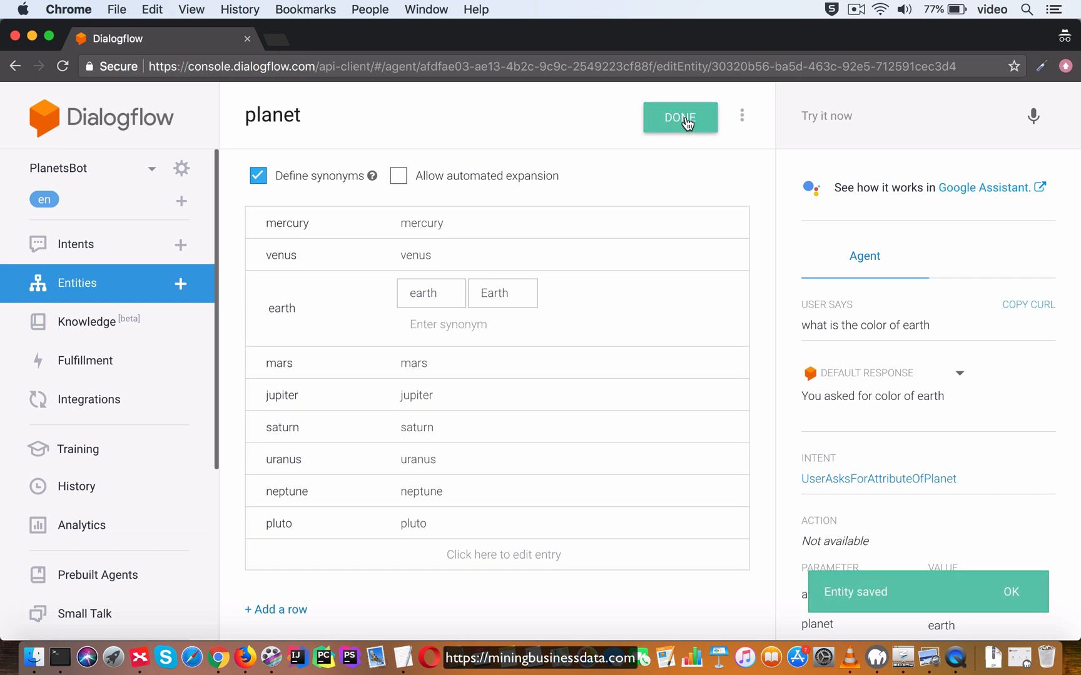
{"action": "mouse_move", "coordinate": [100, 319]}
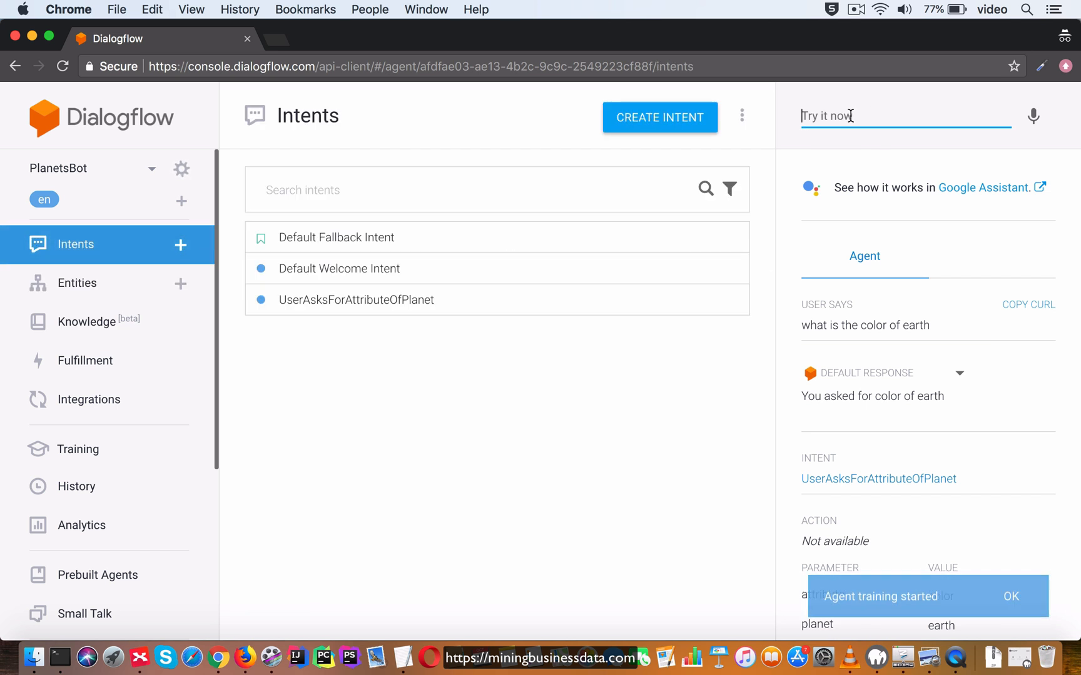
{"action": "type", "text": "what is the radius of"}
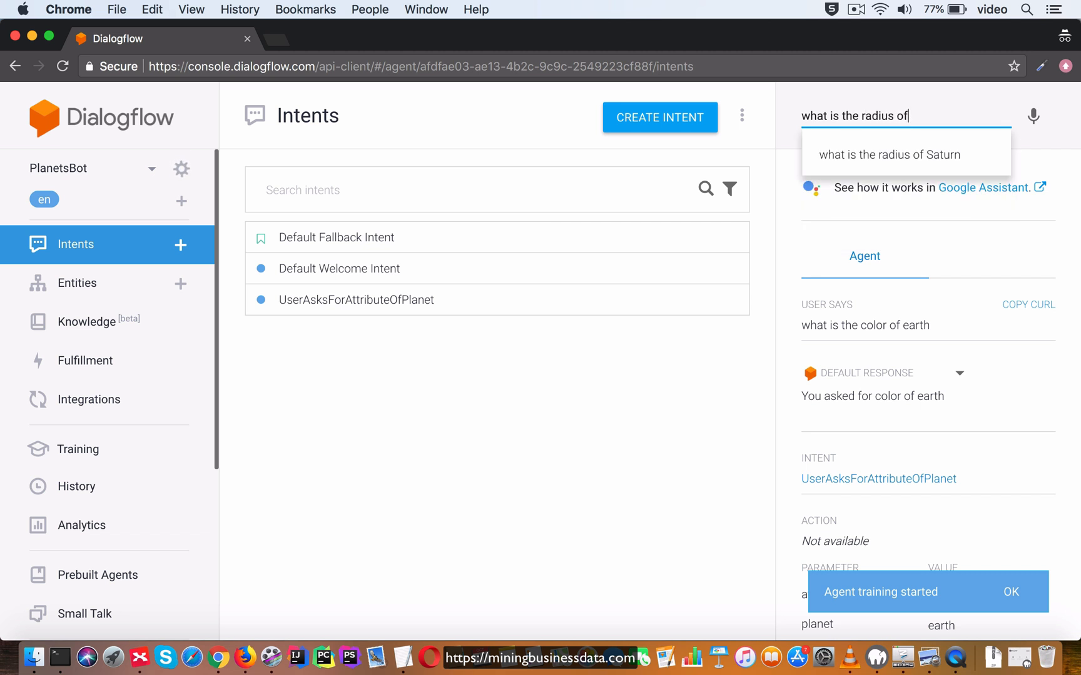
{"action": "key", "text": "enter"}
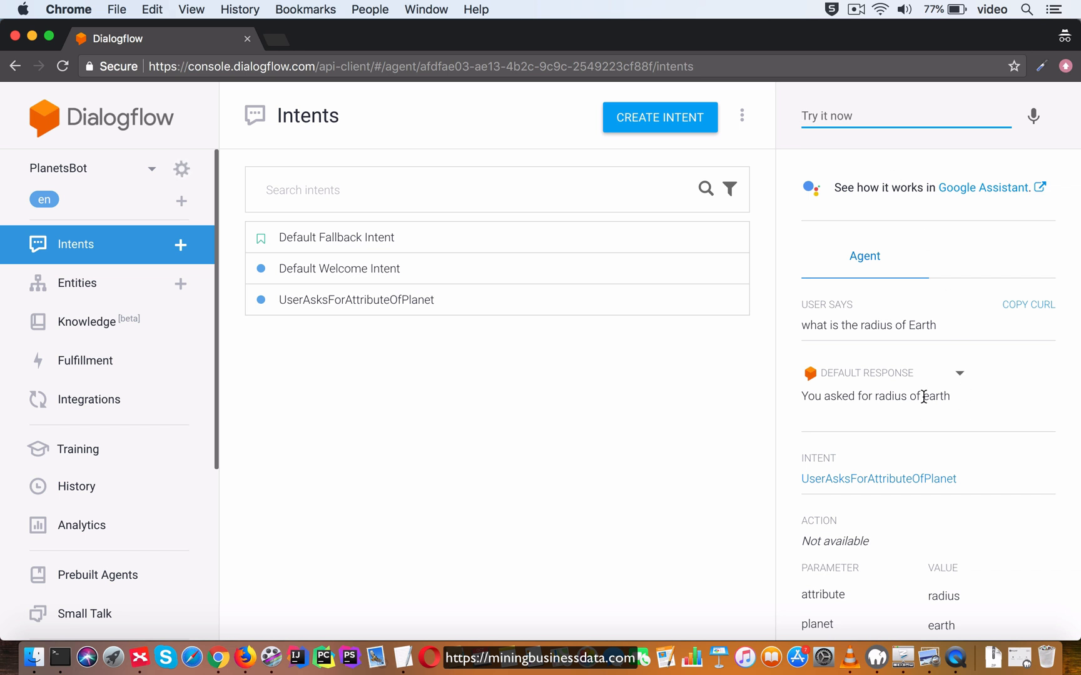
{"action": "mouse_move", "coordinate": [963, 407]}
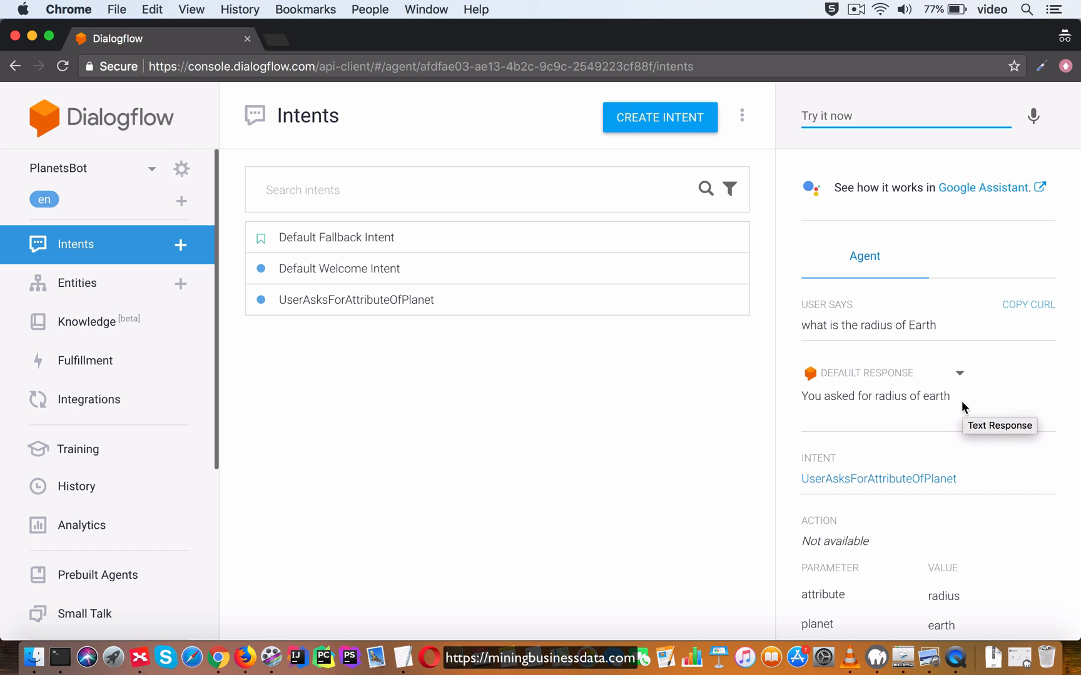
{"action": "mouse_move", "coordinate": [928, 397]}
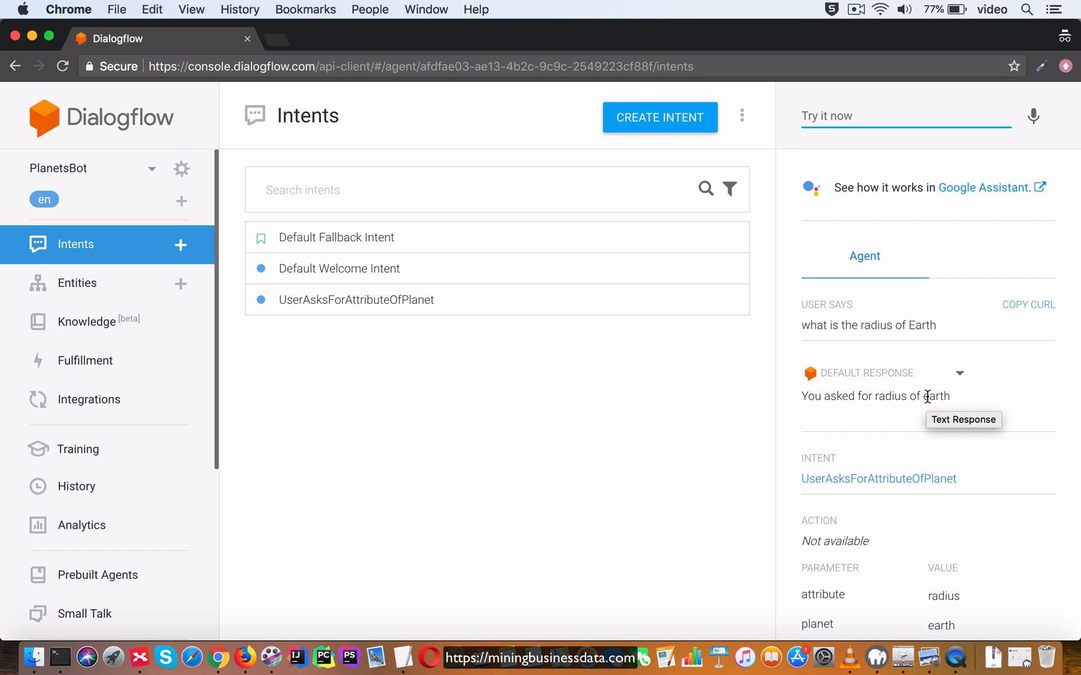
{"action": "mouse_move", "coordinate": [145, 303]}
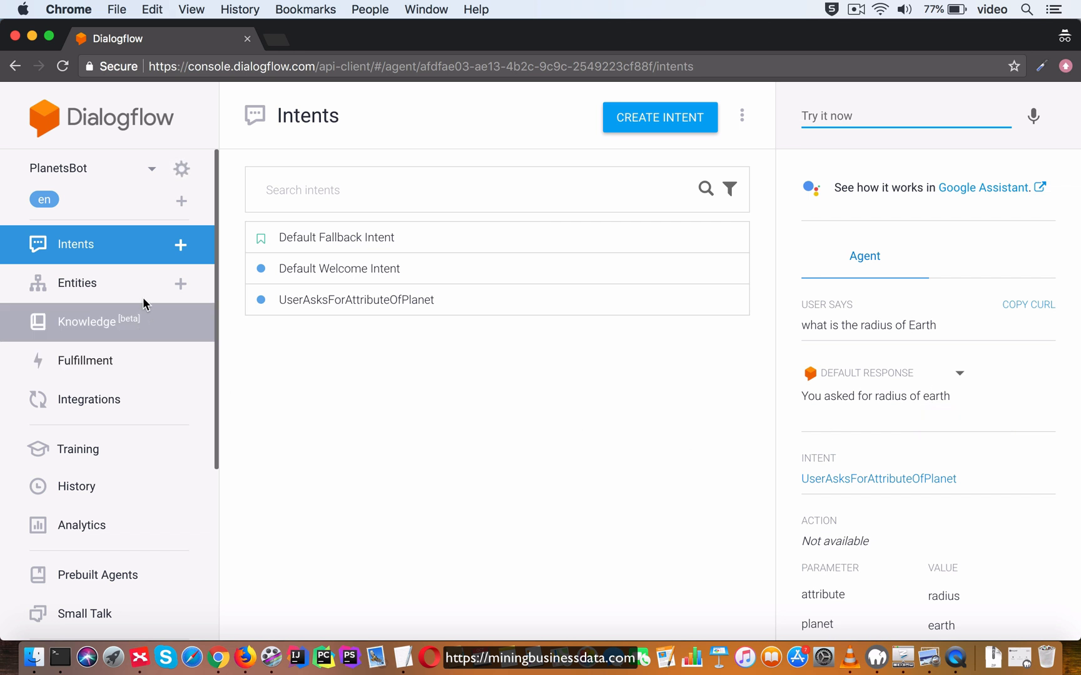
{"action": "left_click", "coordinate": [76, 283]}
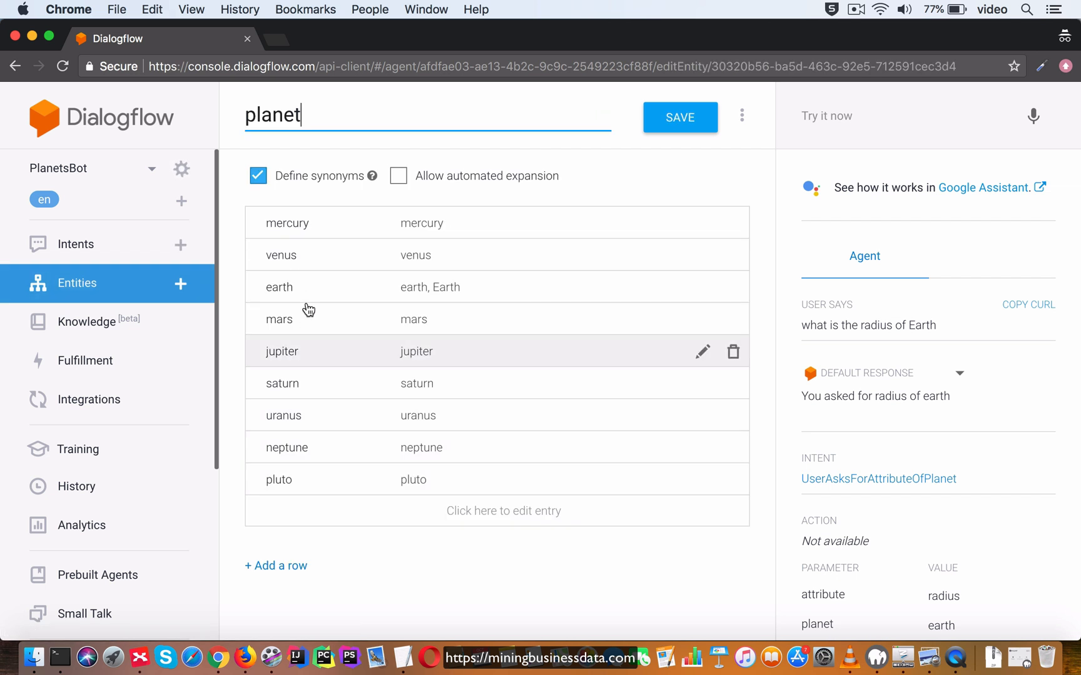
{"action": "mouse_move", "coordinate": [280, 232]}
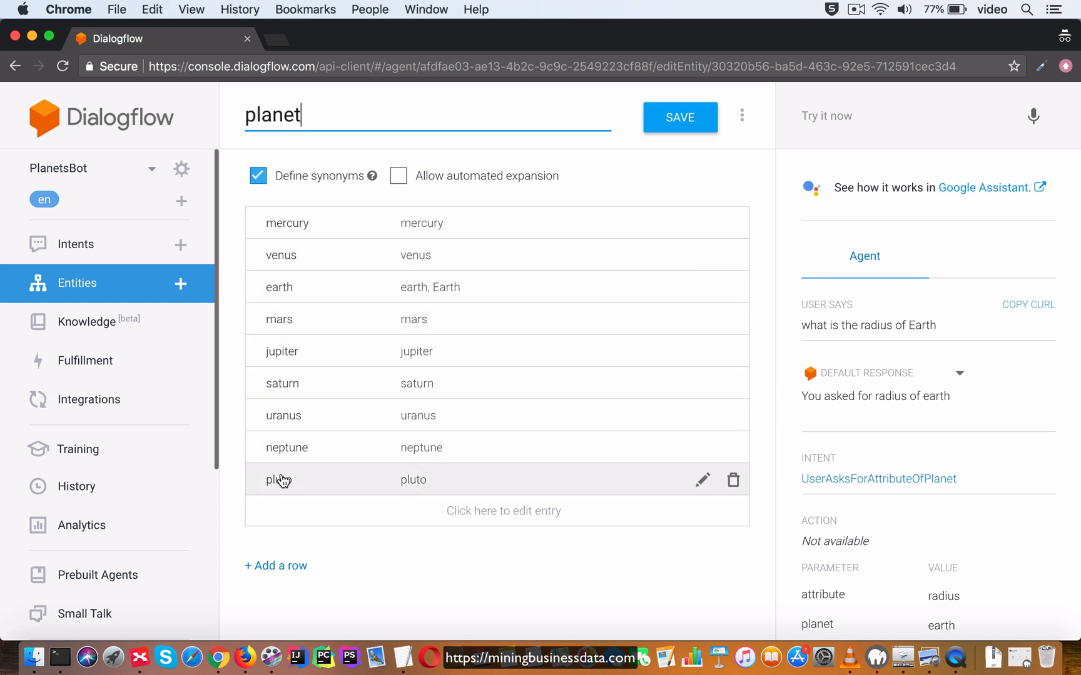
{"action": "mouse_move", "coordinate": [363, 314]}
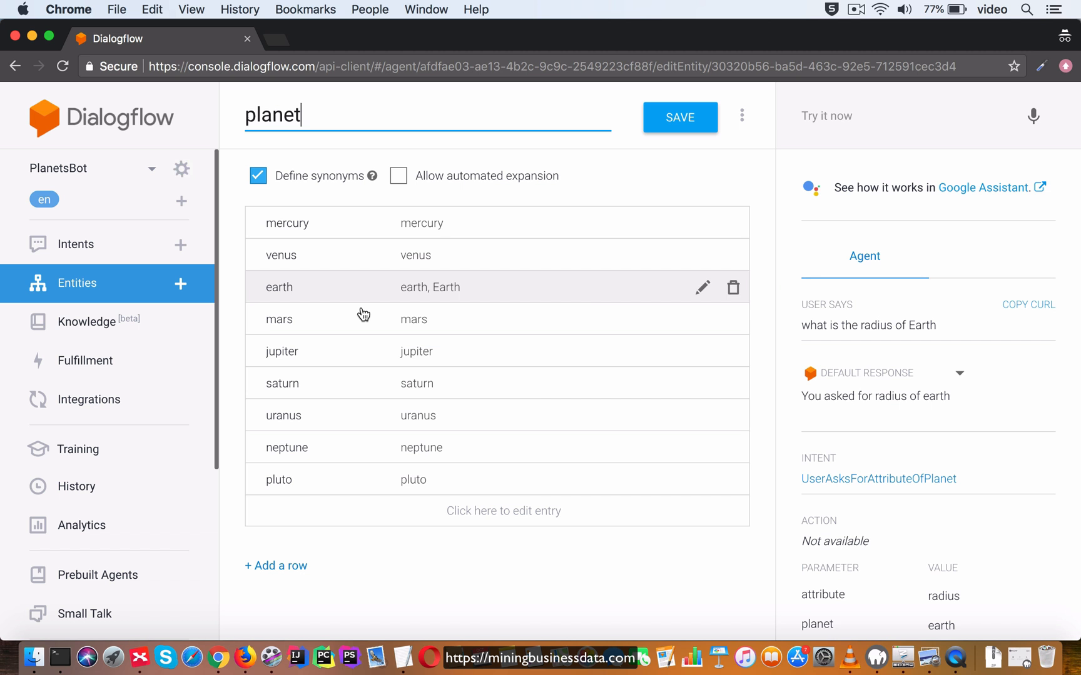
{"action": "mouse_move", "coordinate": [285, 293]}
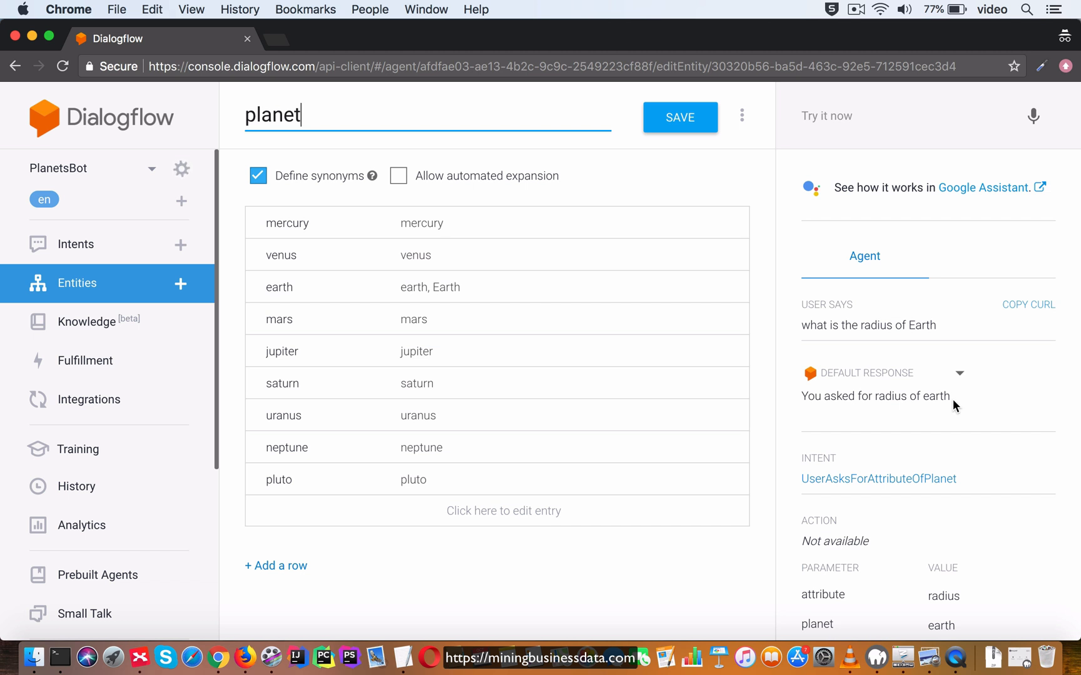
{"action": "left_click", "coordinate": [77, 244]}
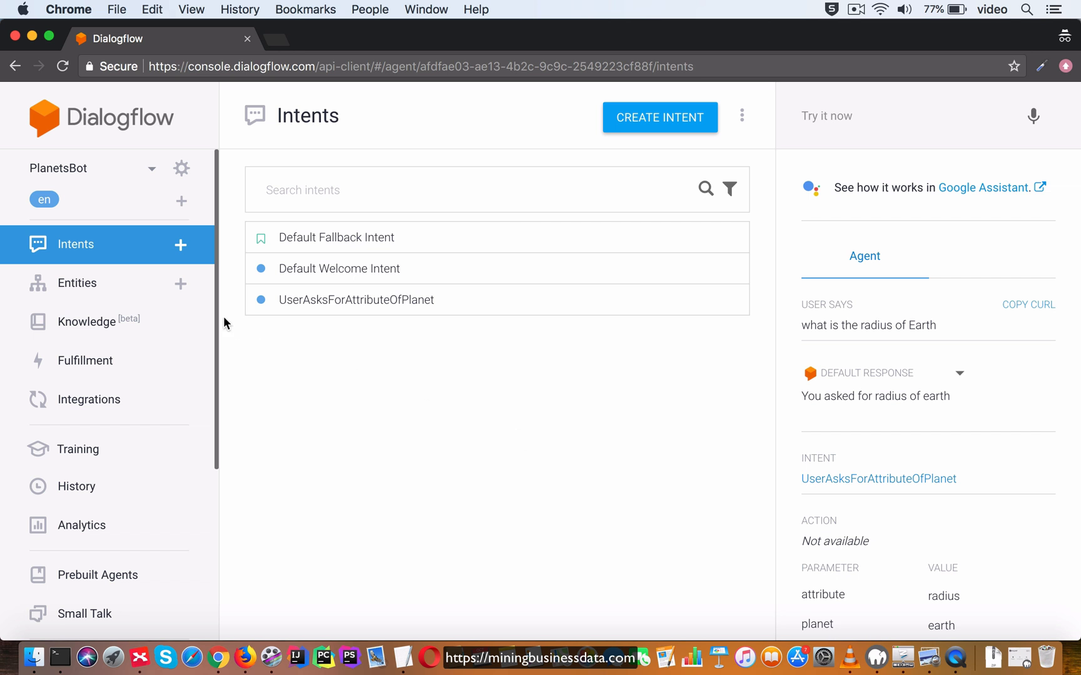
{"action": "left_click", "coordinate": [76, 282]}
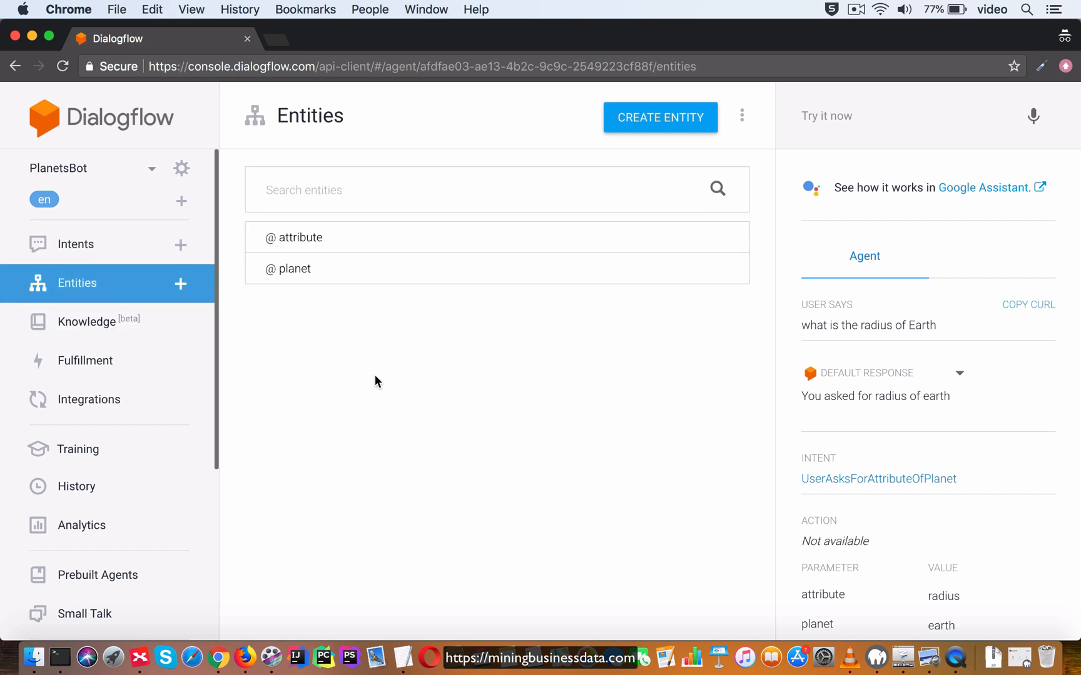
{"action": "mouse_move", "coordinate": [313, 391]}
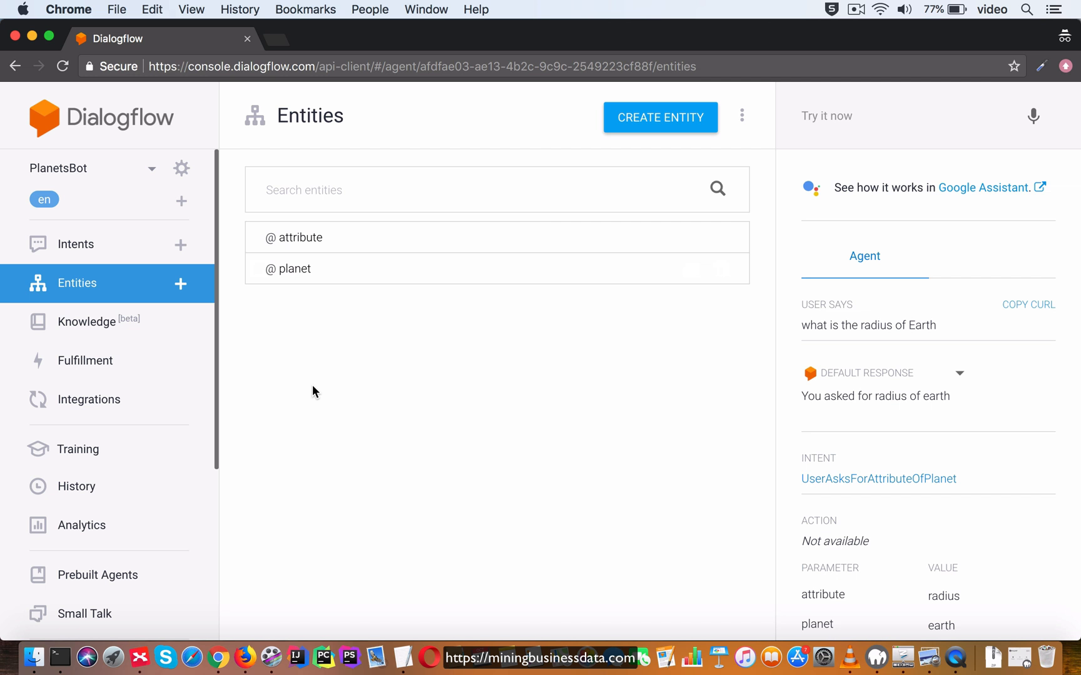
{"action": "mouse_move", "coordinate": [306, 404]}
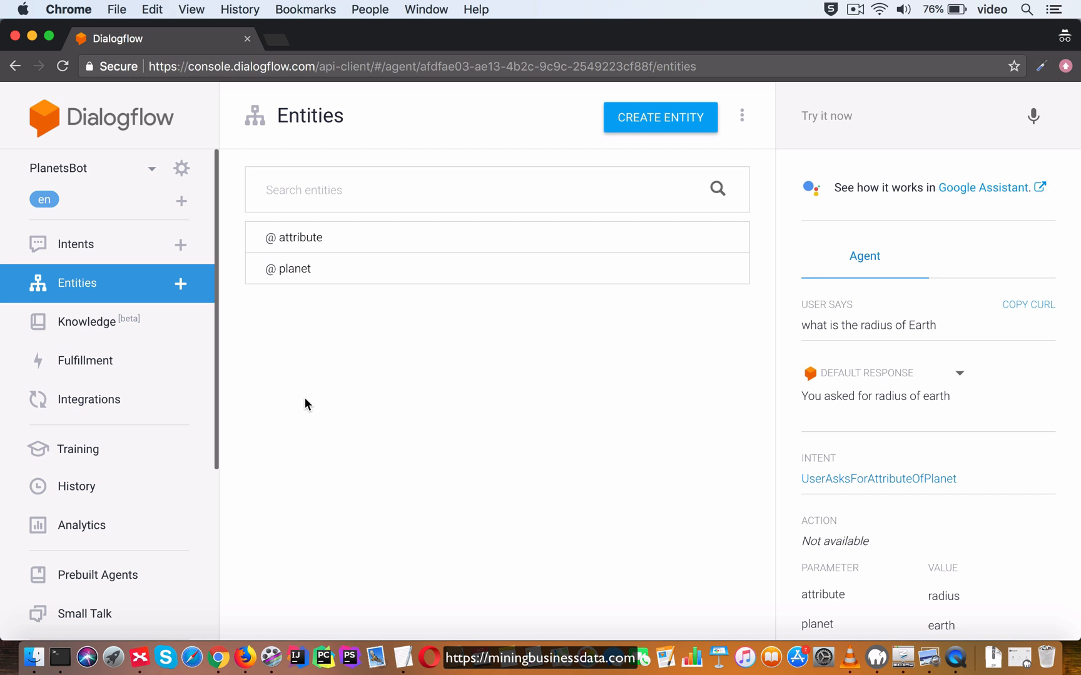
{"action": "left_click", "coordinate": [76, 244]}
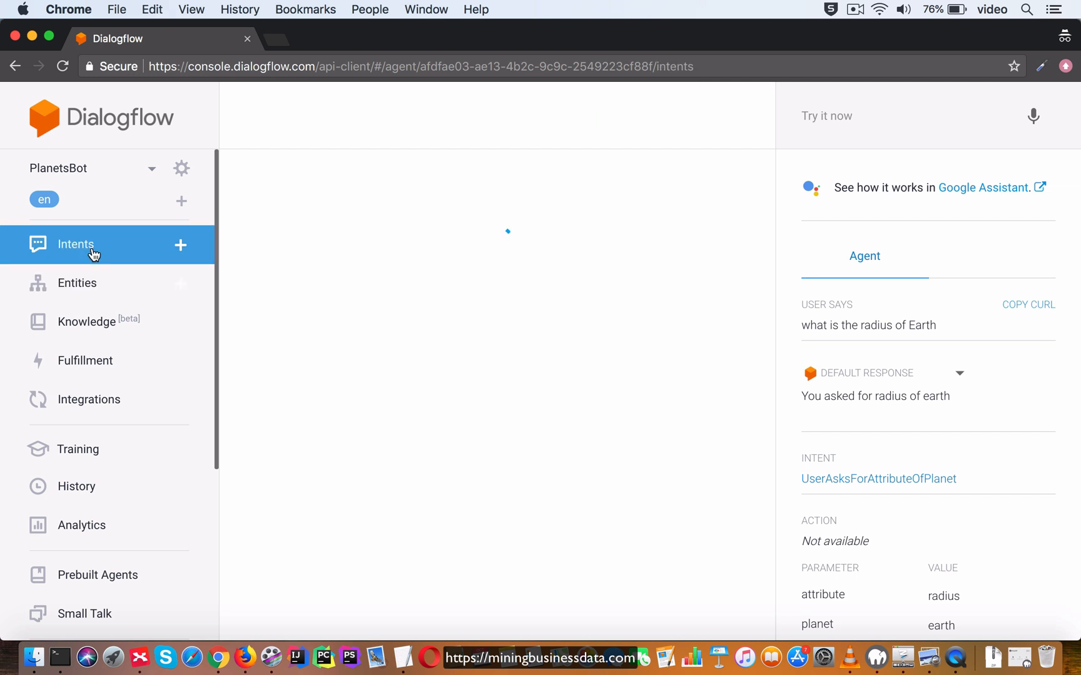
Step: Reopen UserAsksForAttributeOfPlanet and begin a new training phrase 'sh'
{"action": "left_click", "coordinate": [77, 245]}
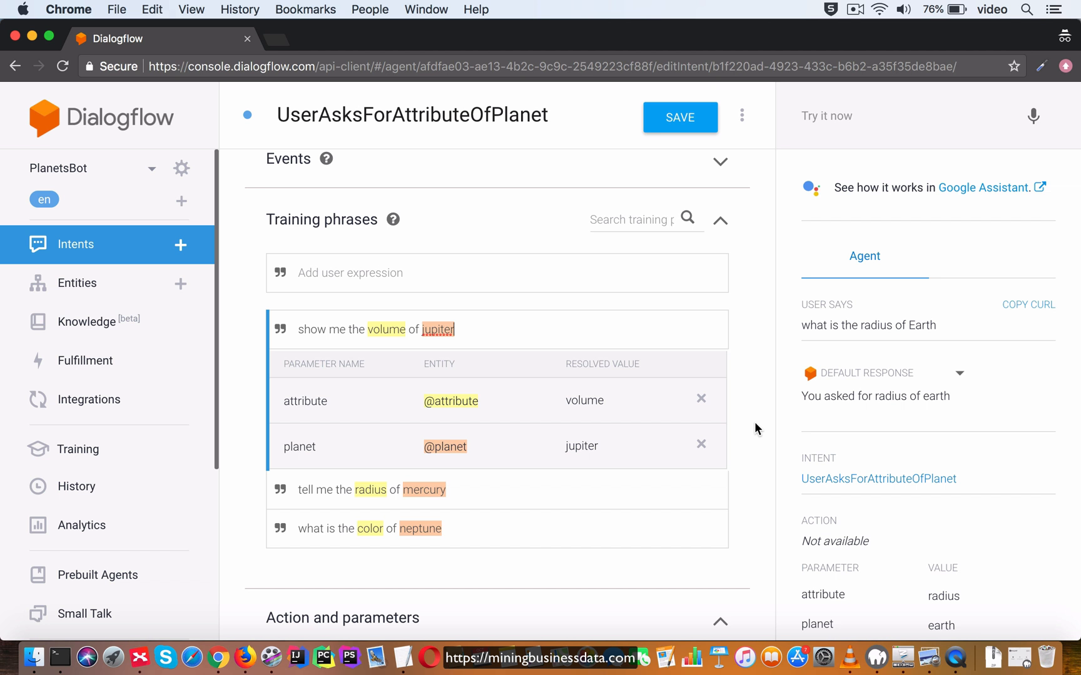
{"action": "mouse_move", "coordinate": [518, 308]}
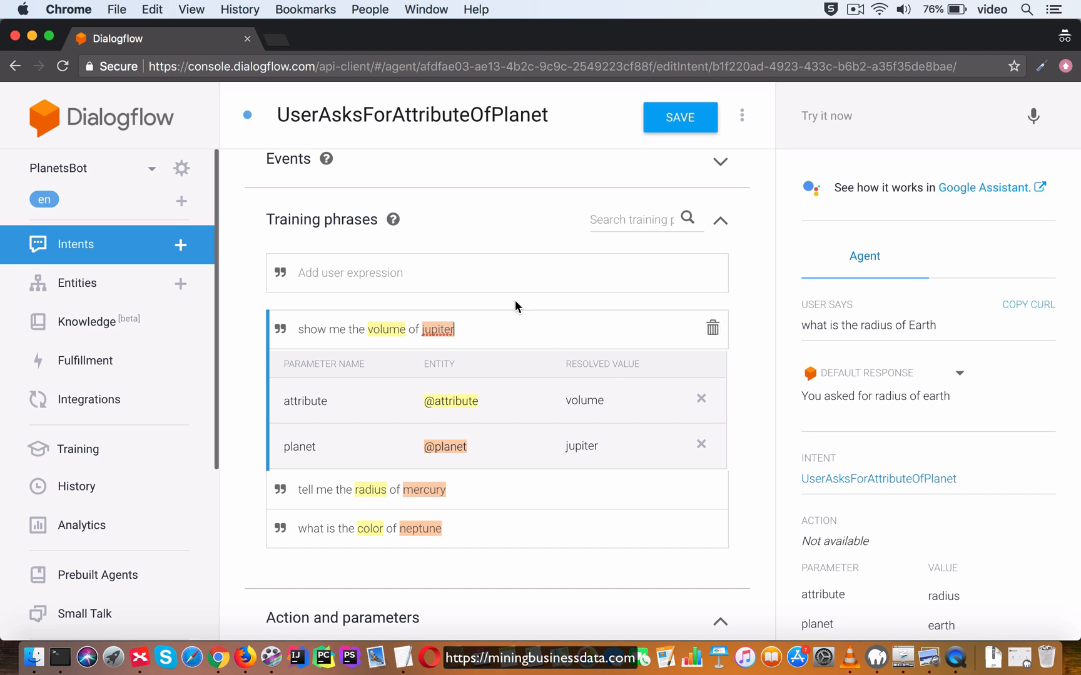
{"action": "type", "text": "show me the"}
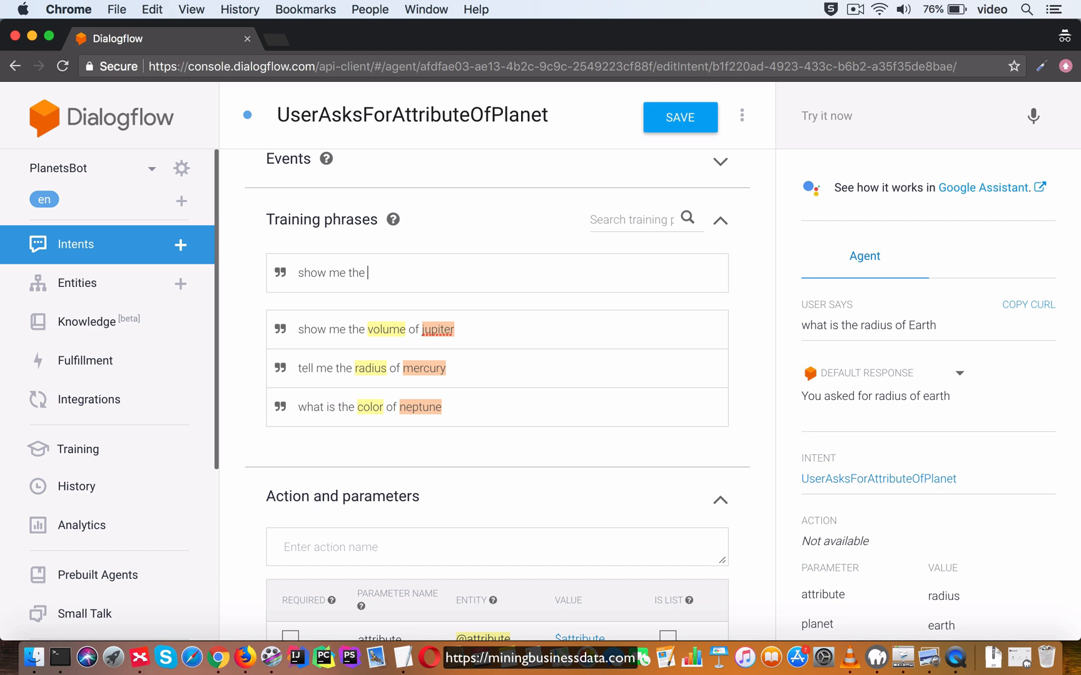
Step: Replace the half-typed phrase with 'My name is Jack' tagged as a given-name
{"action": "key", "text": "Backspace"}
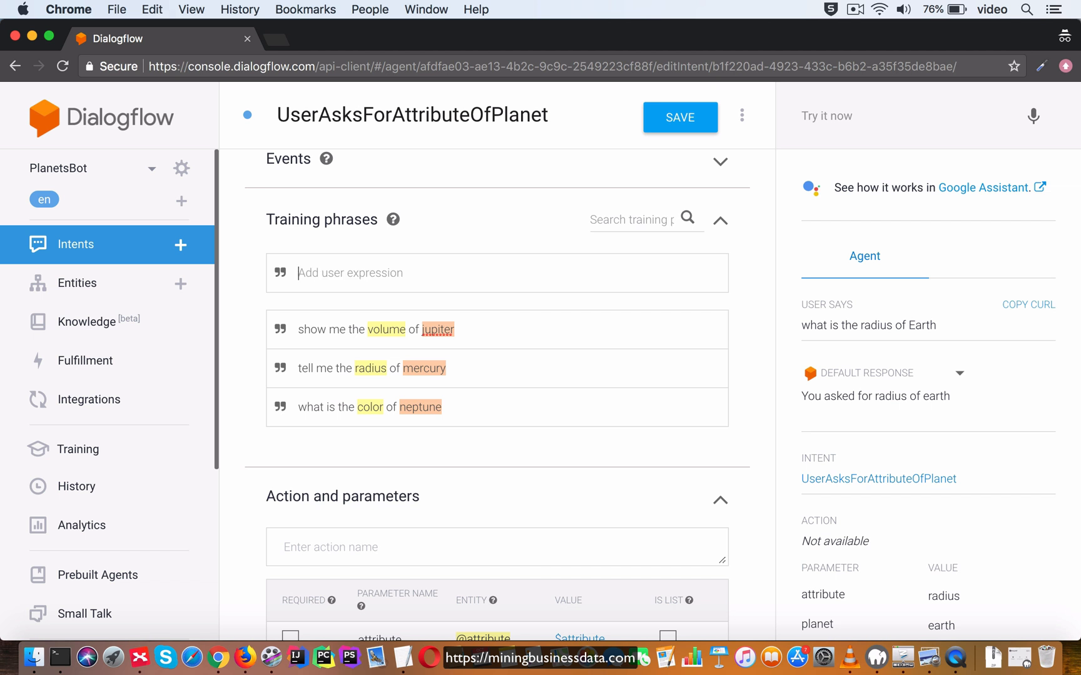
{"action": "type", "text": "My name is Jack"}
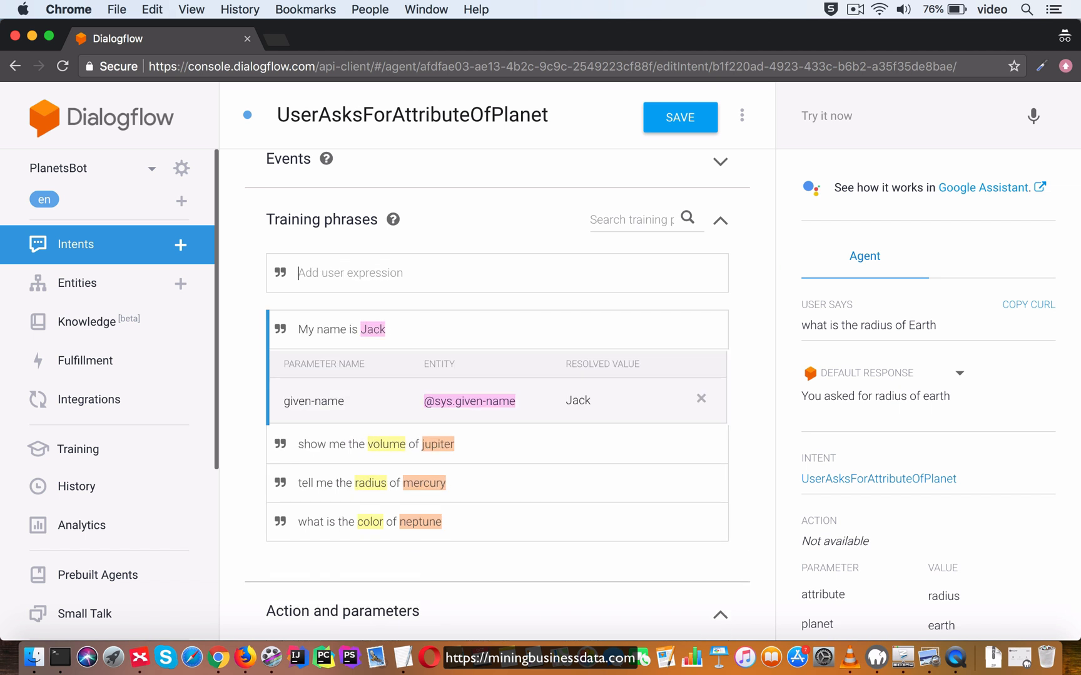
{"action": "mouse_move", "coordinate": [446, 431]}
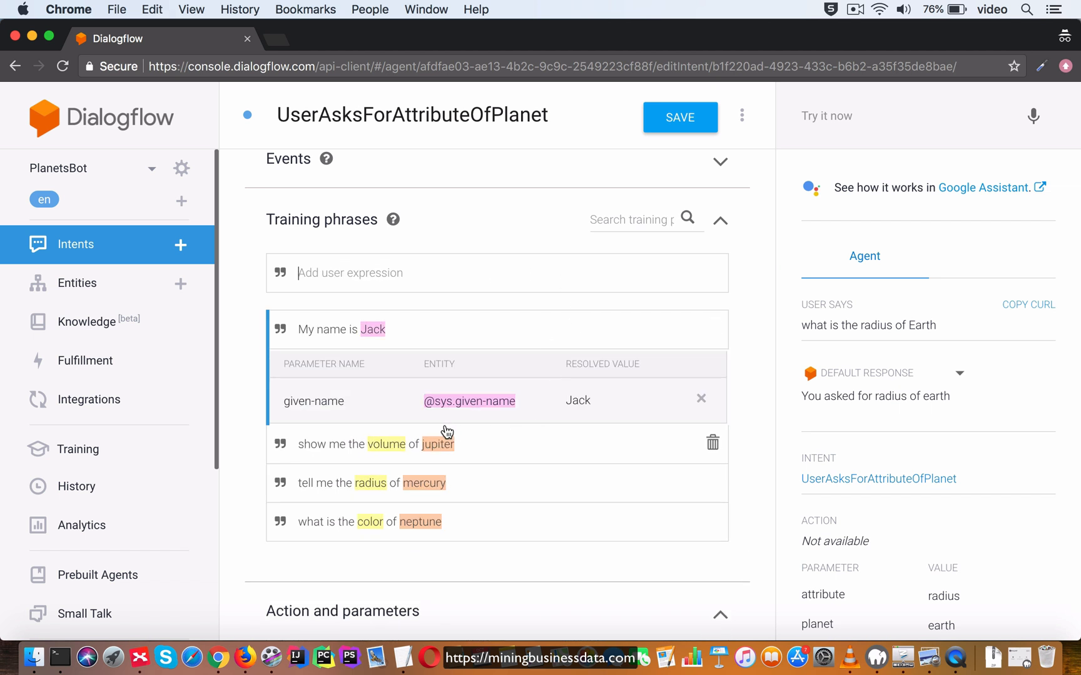
{"action": "mouse_move", "coordinate": [389, 420]}
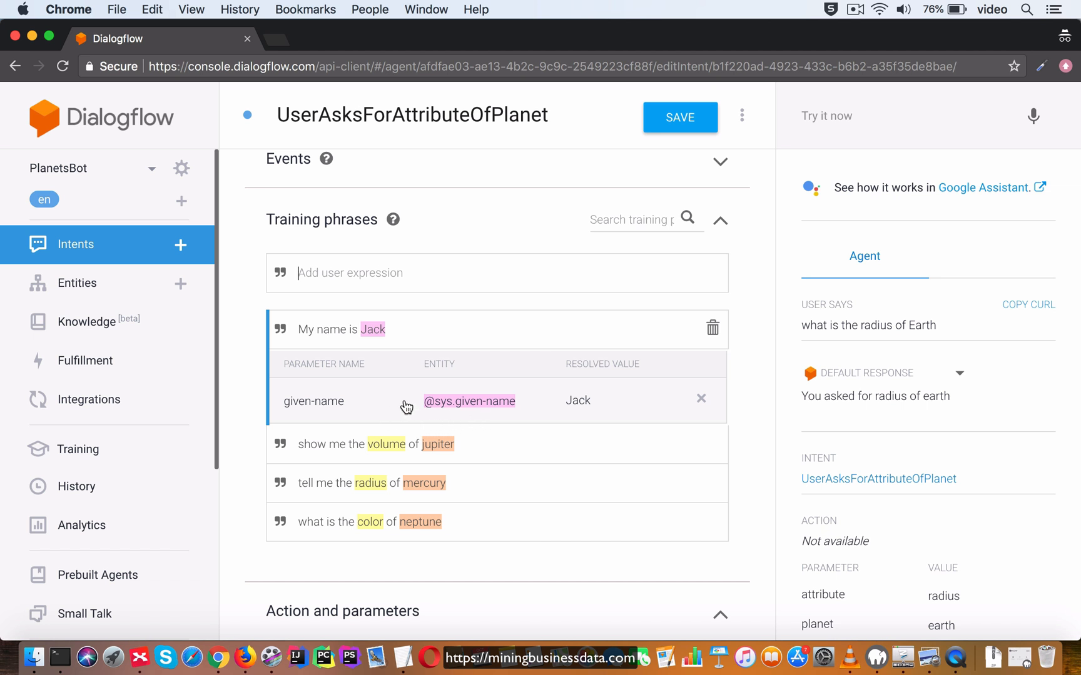
{"action": "mouse_move", "coordinate": [503, 422]}
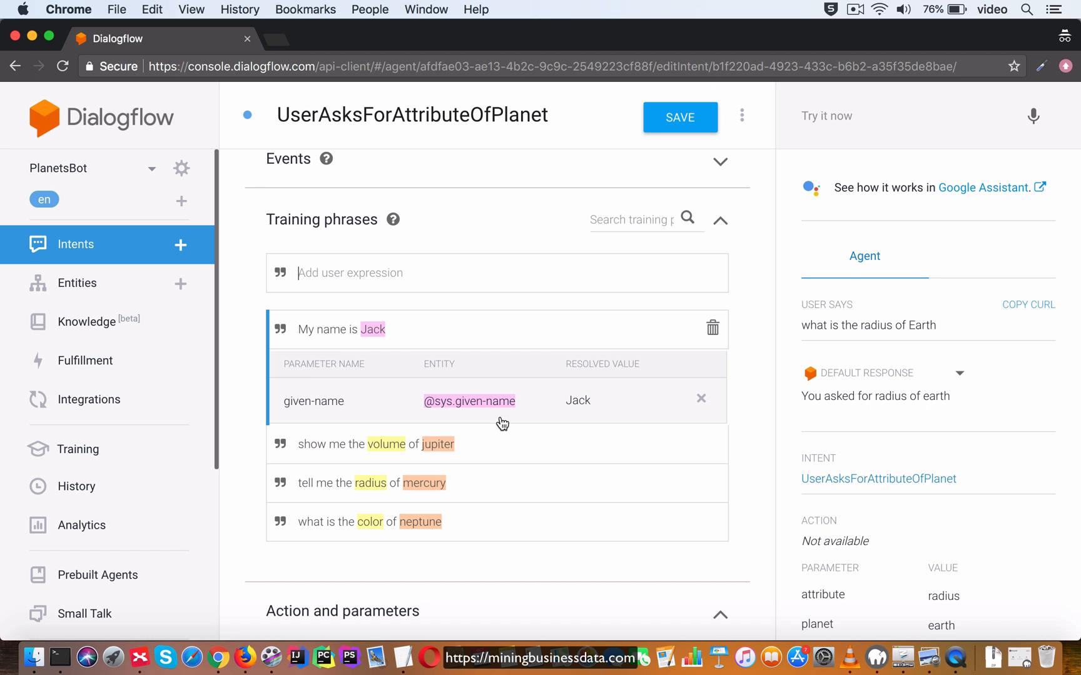
{"action": "mouse_move", "coordinate": [507, 424]}
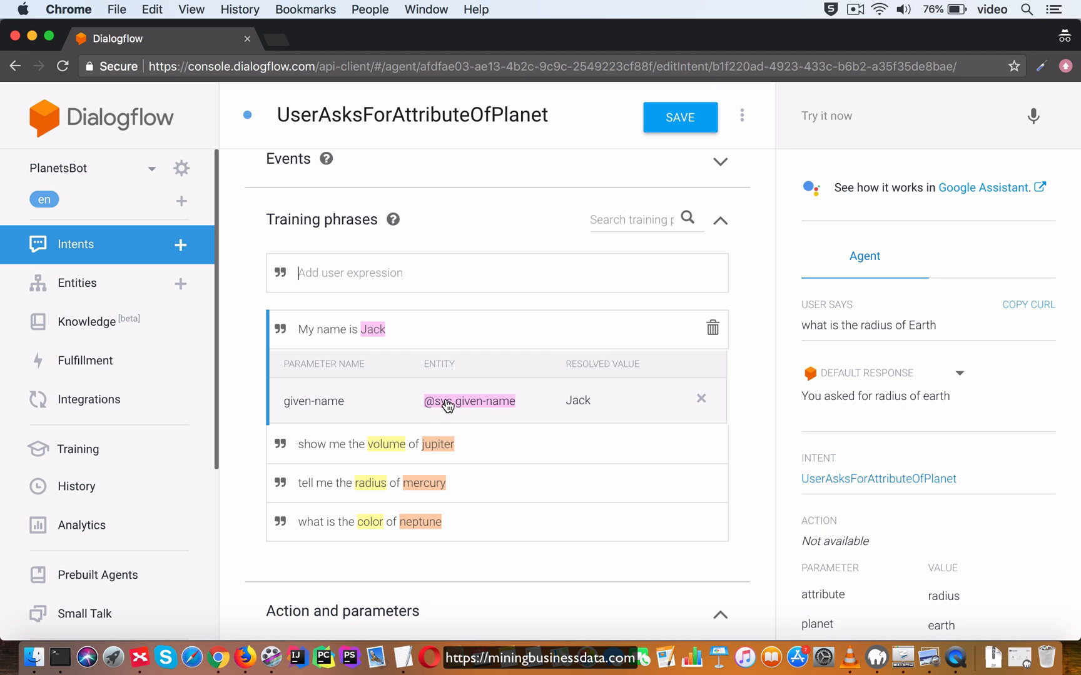
{"action": "mouse_move", "coordinate": [455, 416]}
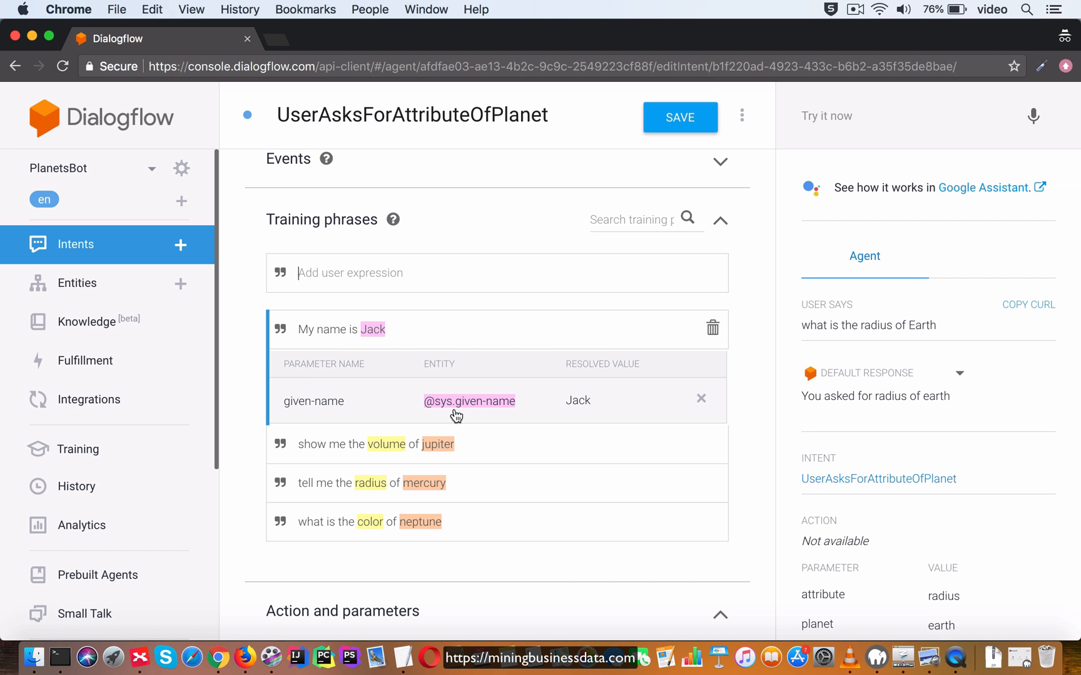
{"action": "mouse_move", "coordinate": [607, 398]}
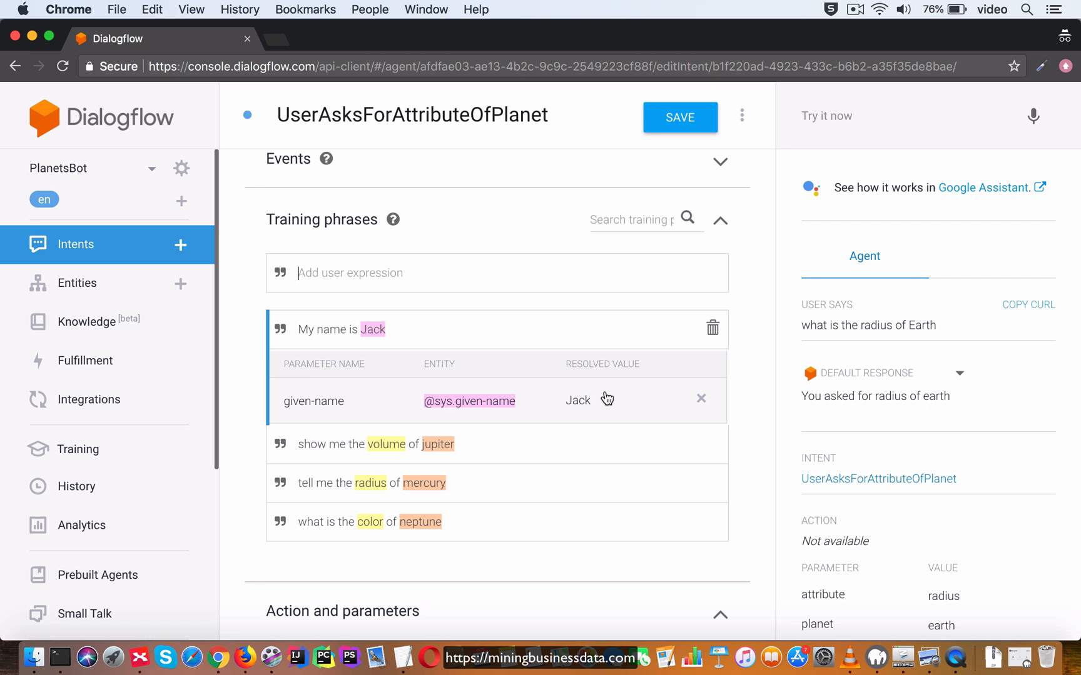
{"action": "mouse_move", "coordinate": [644, 395]}
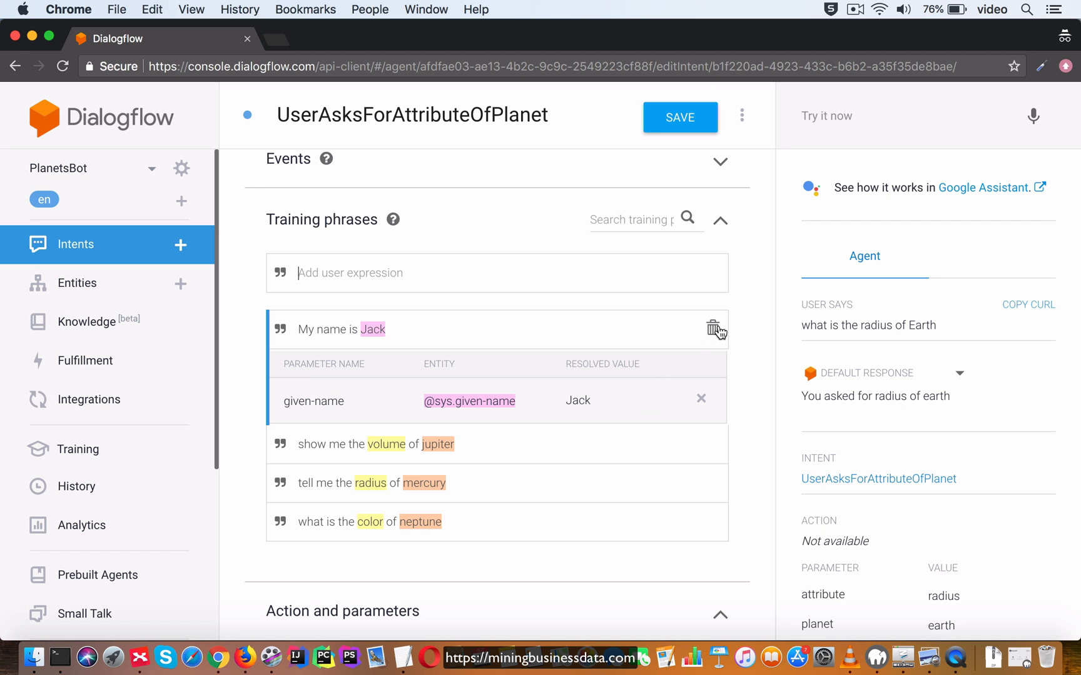
Step: Delete the 'My name is Jack' phrase and save the intent
{"action": "left_click", "coordinate": [713, 329]}
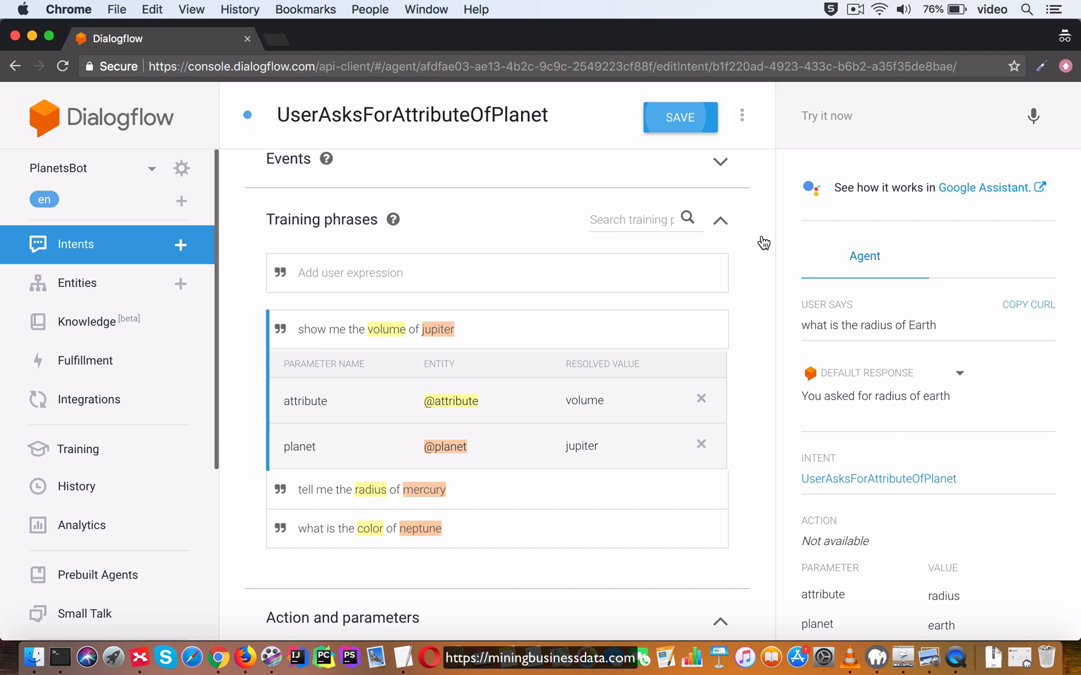
{"action": "left_click", "coordinate": [679, 118]}
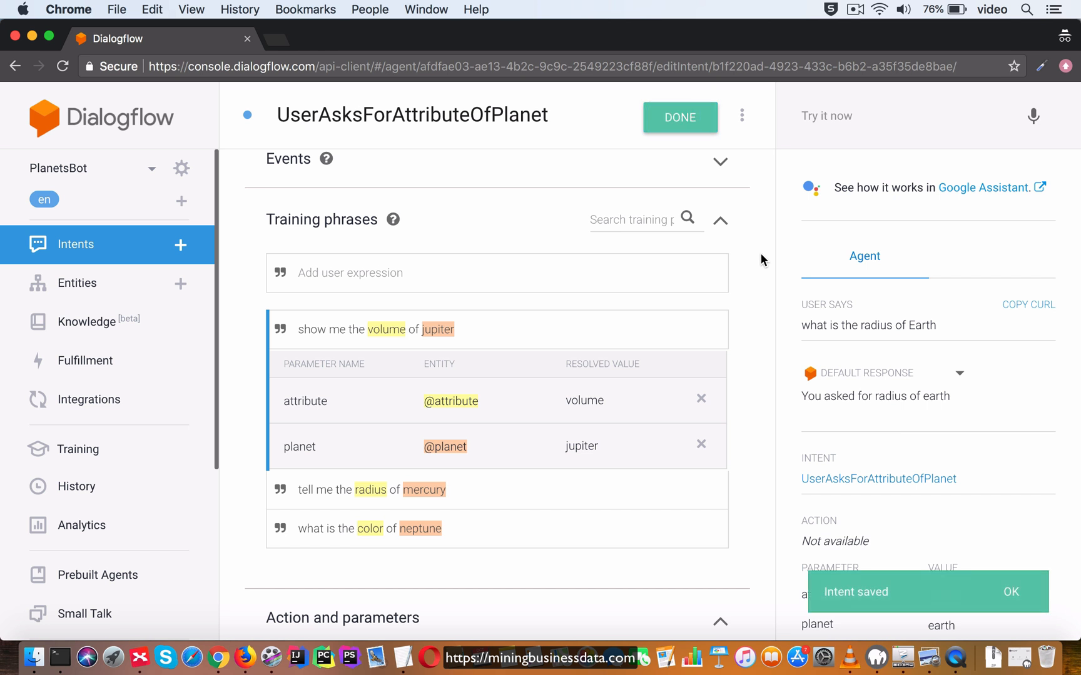